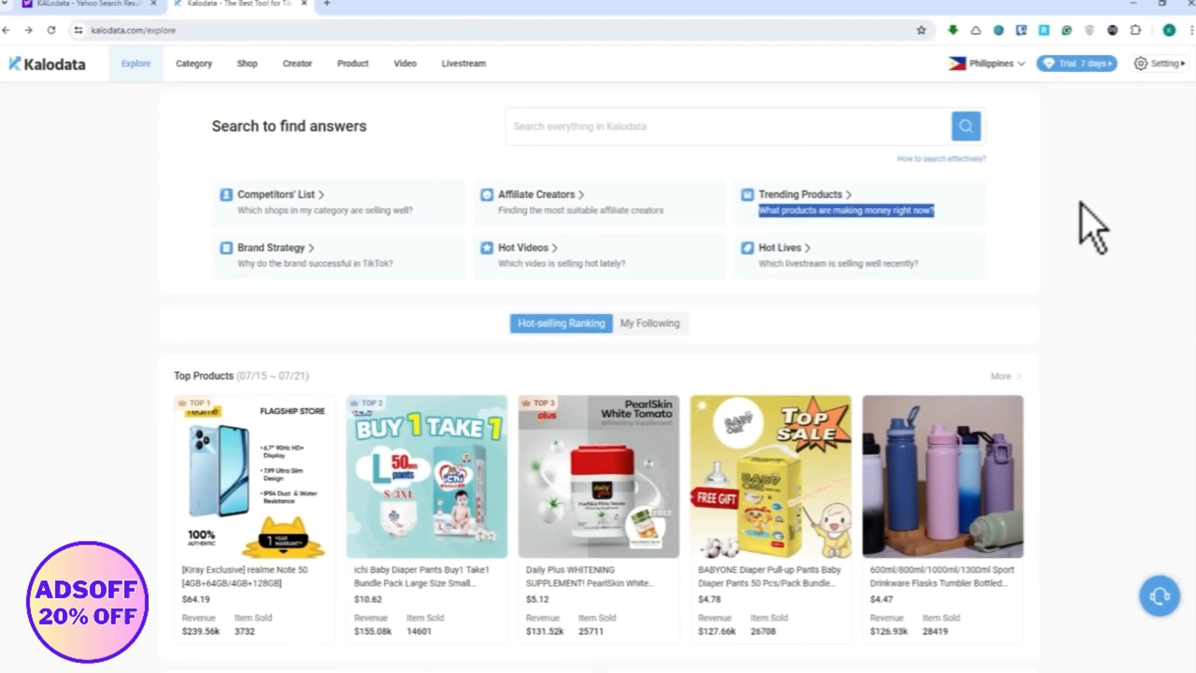
mouse_move(568, 267)
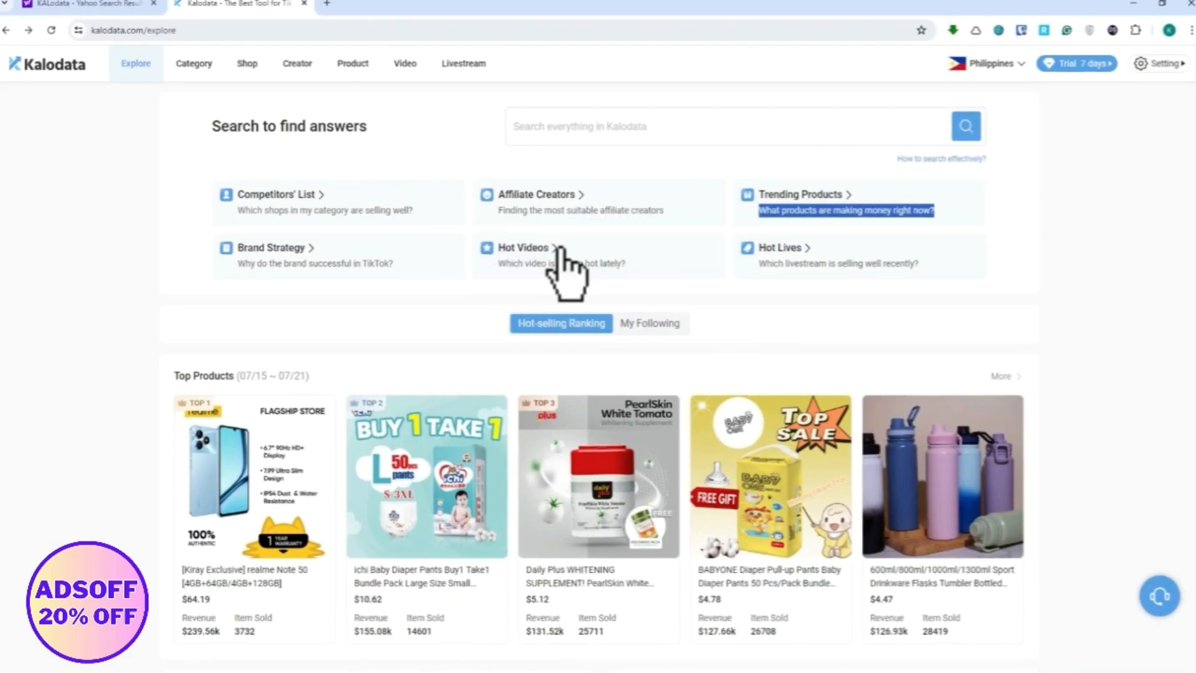
mouse_move(674, 428)
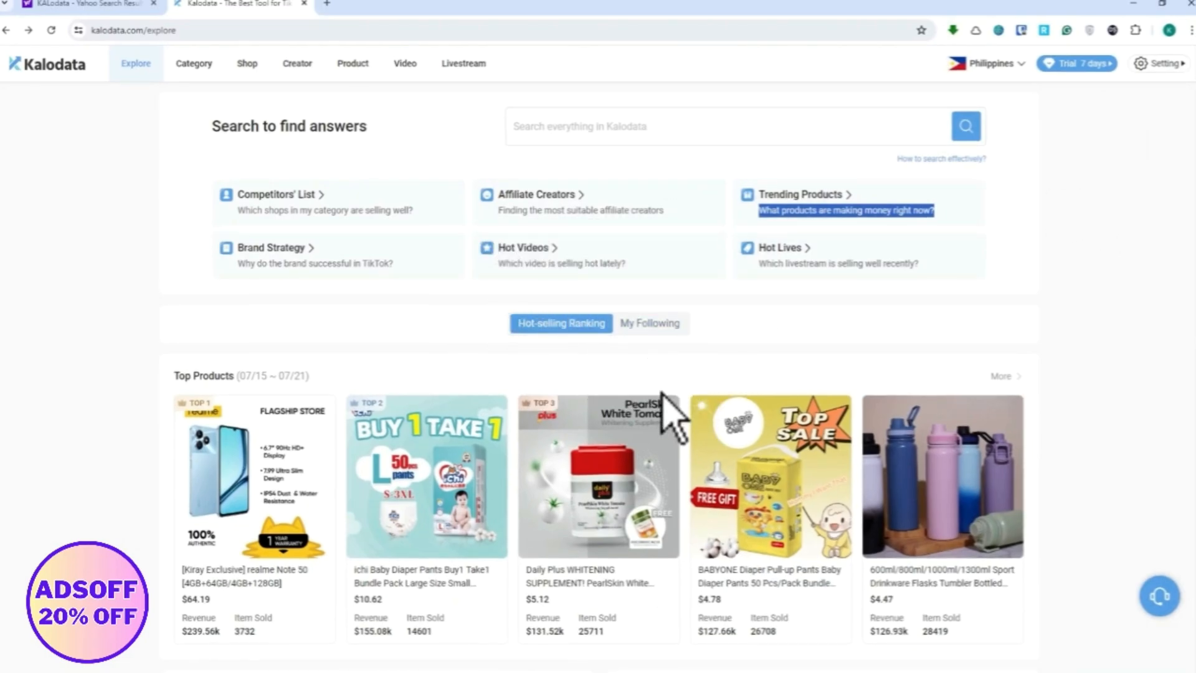
mouse_move(744, 382)
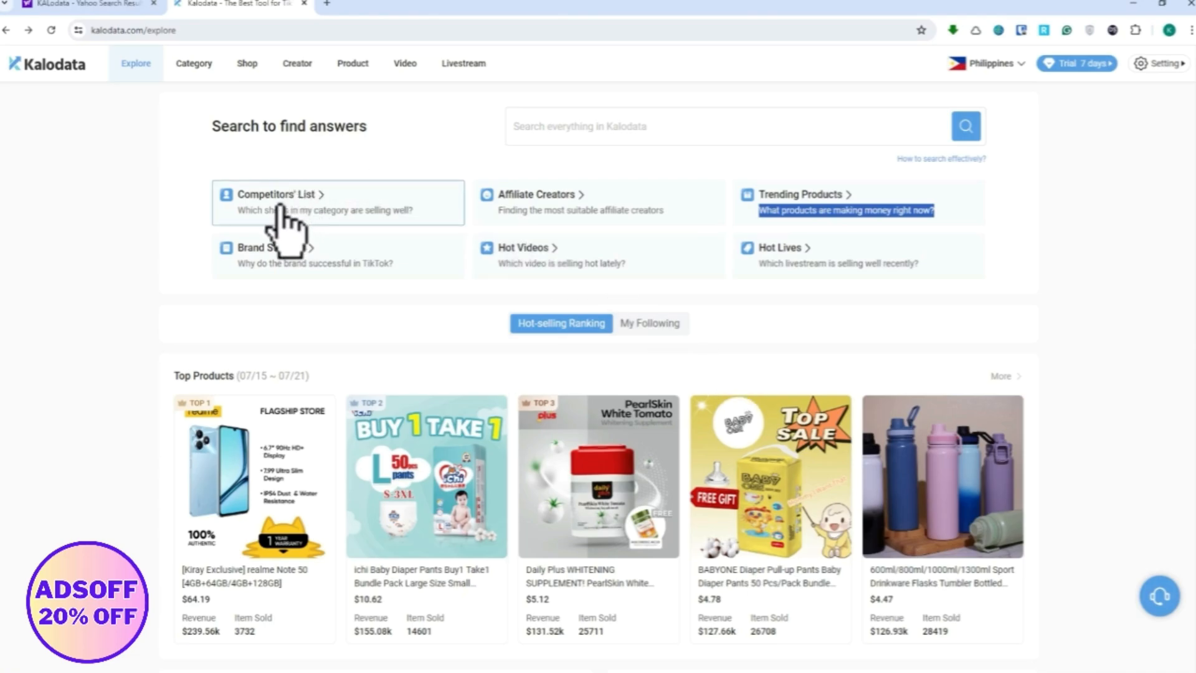
mouse_move(599, 222)
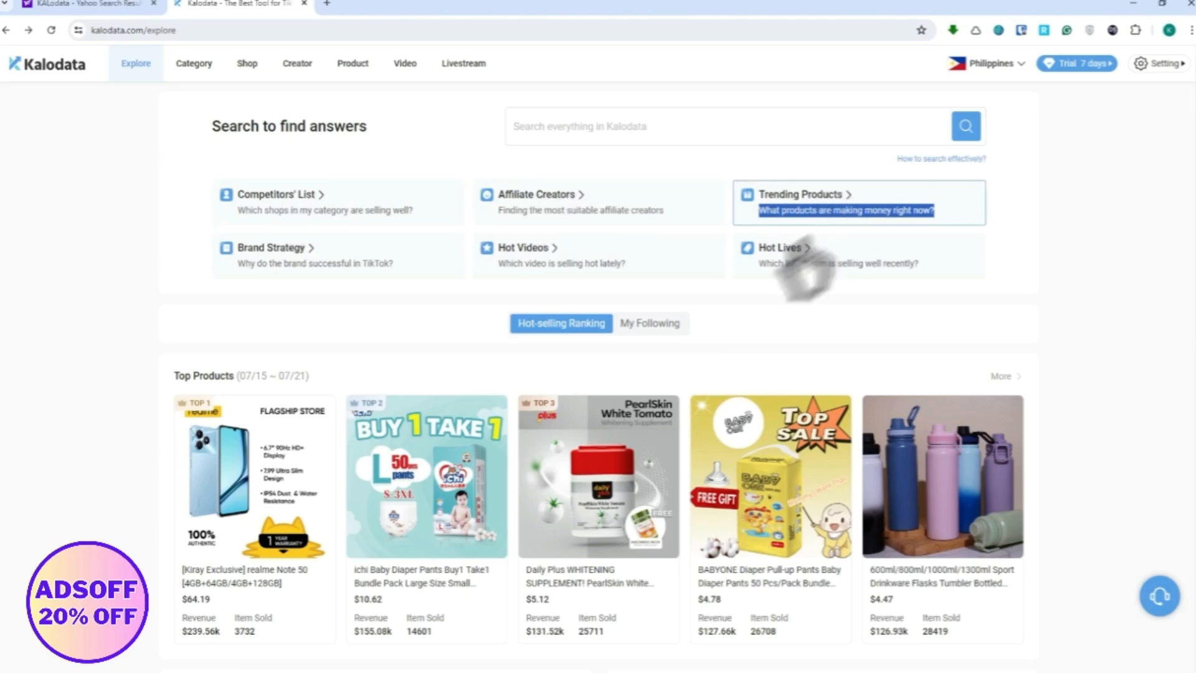
mouse_move(271, 294)
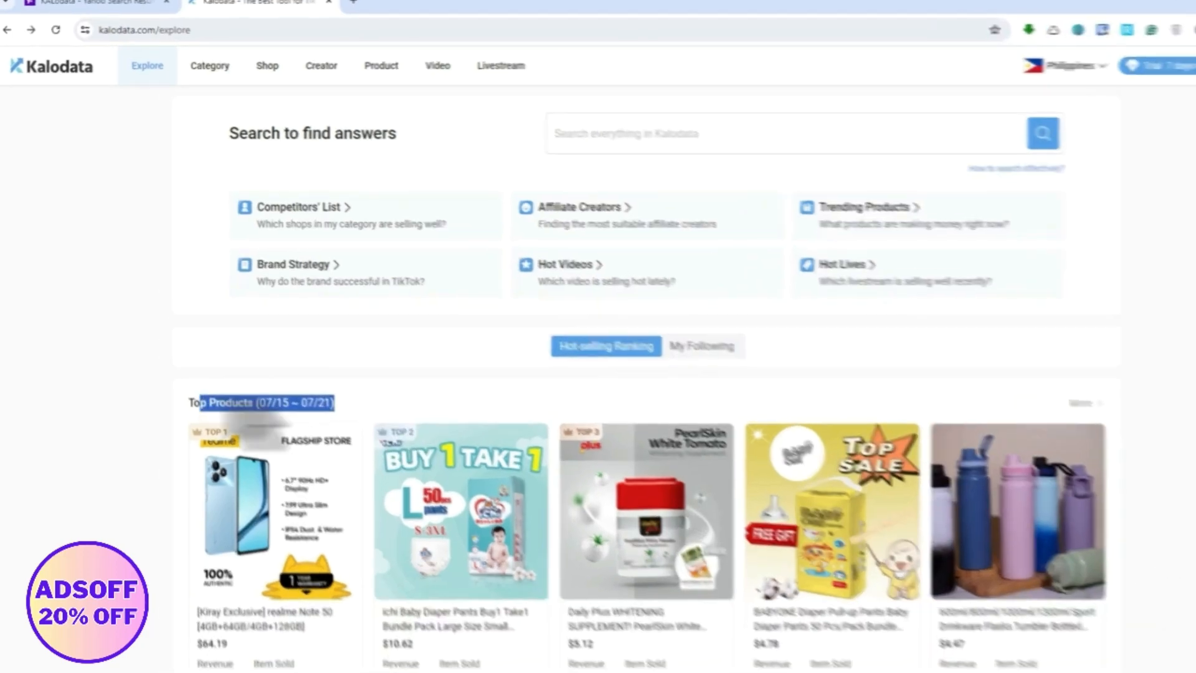
scroll(down, 3)
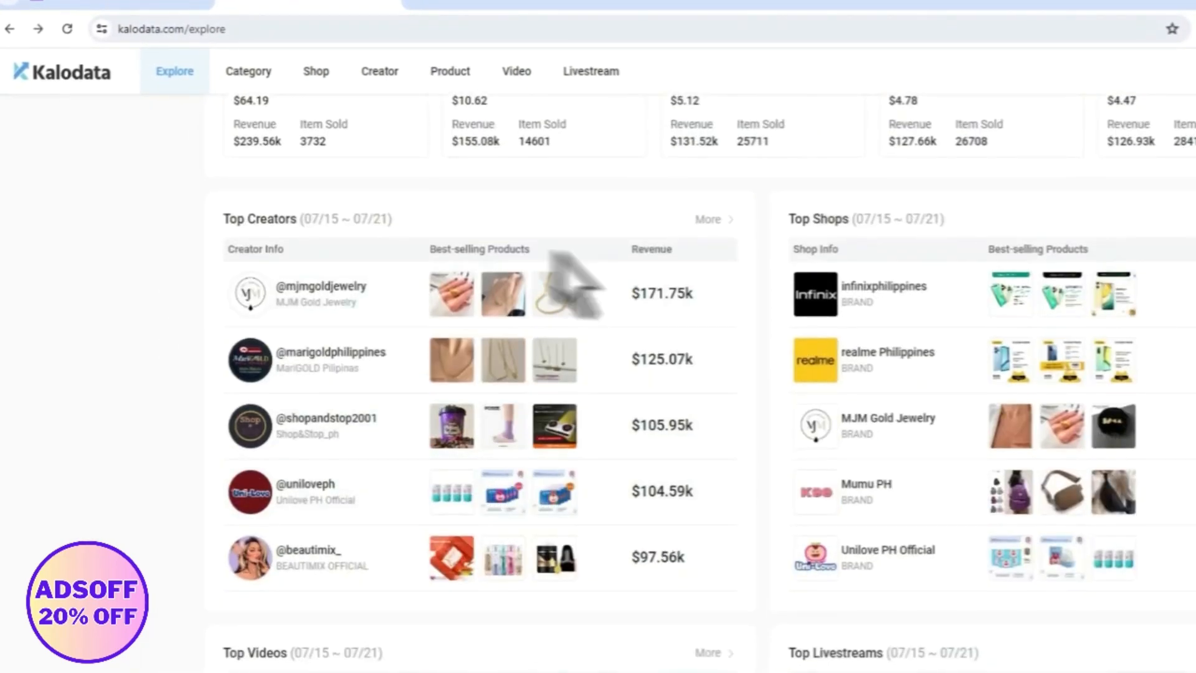
scroll(down, 3)
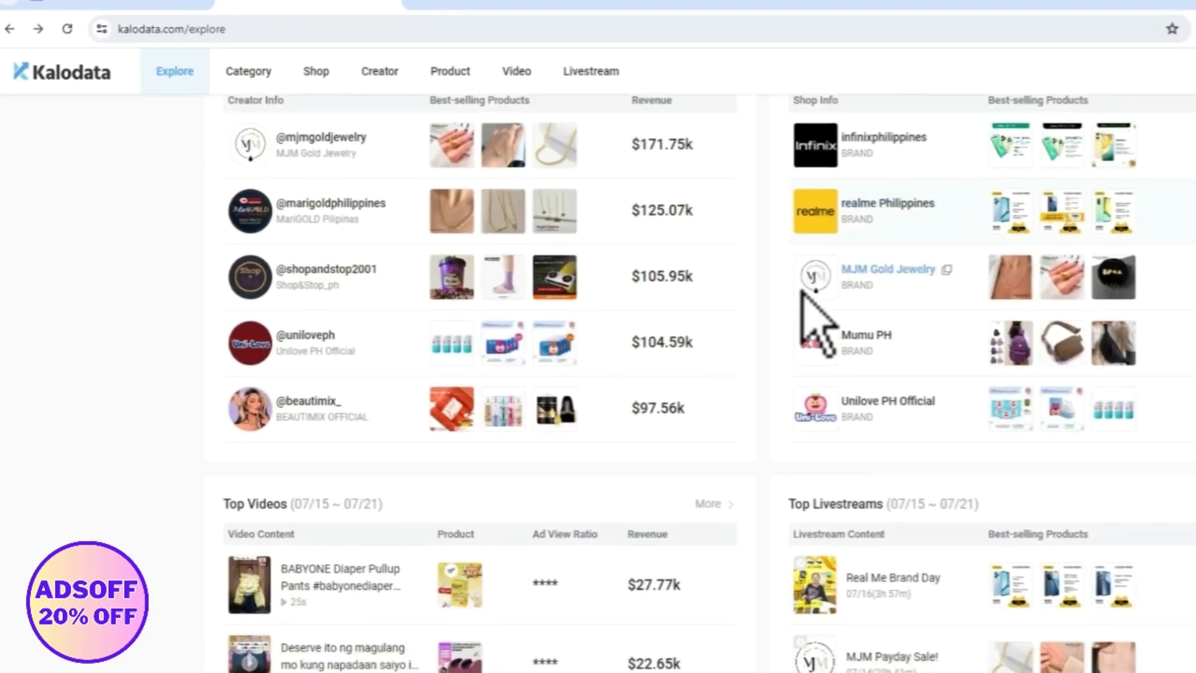
scroll(down, 3)
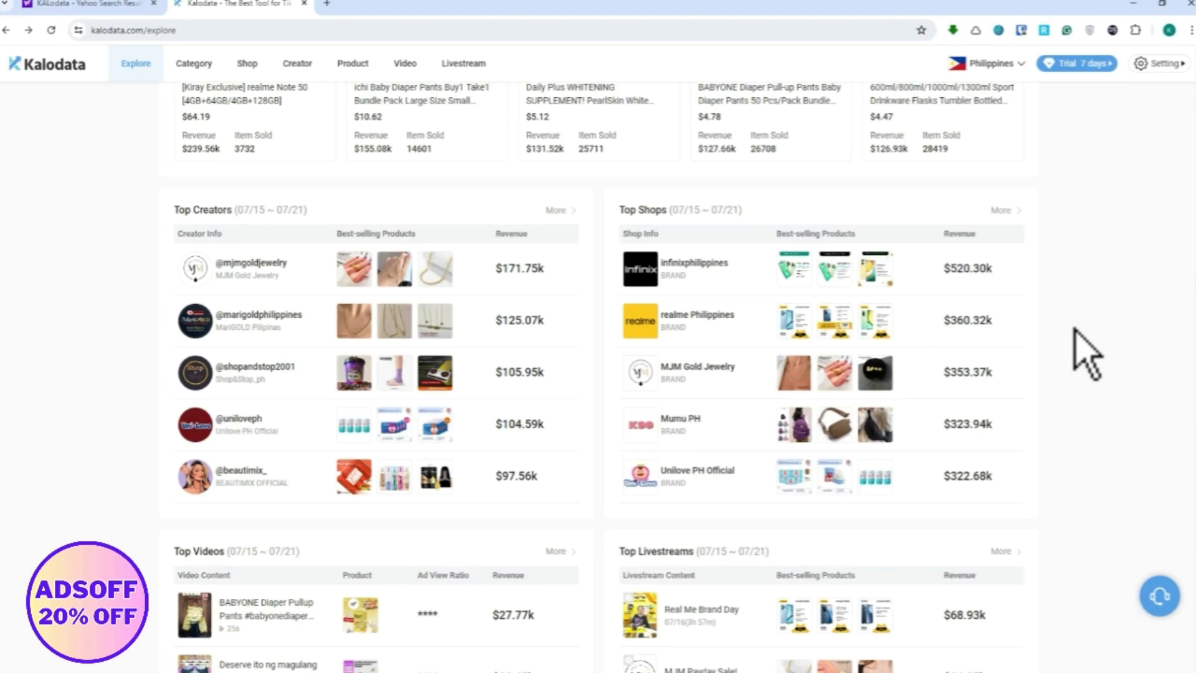
mouse_move(602, 389)
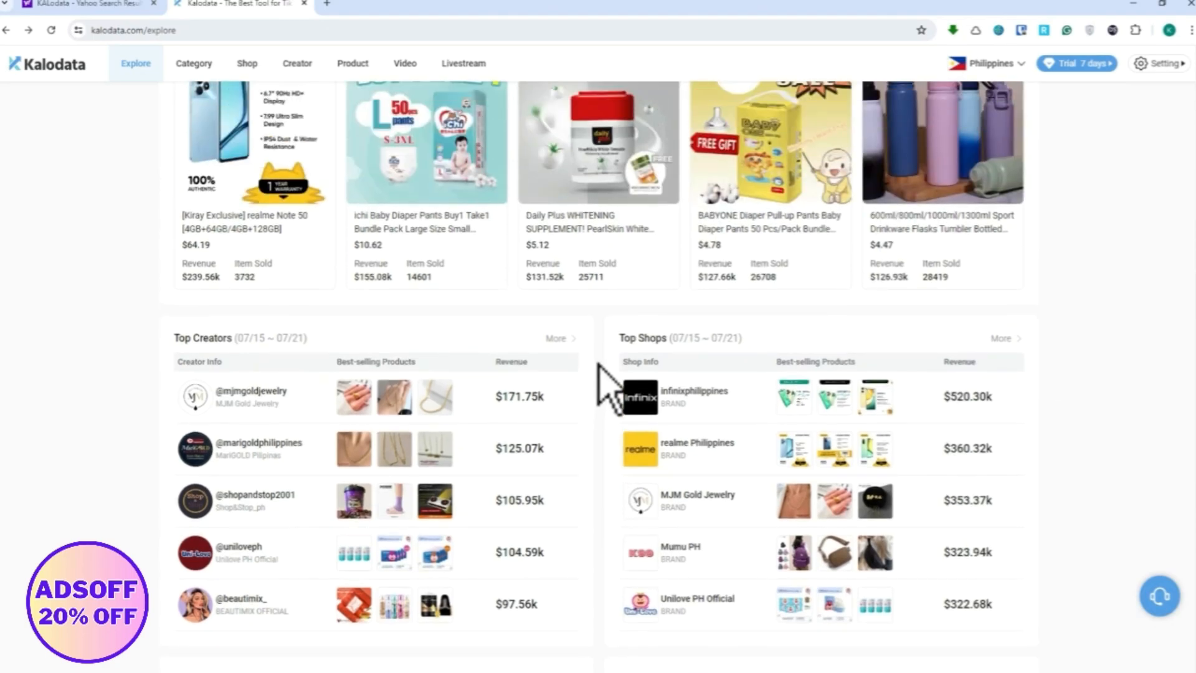
scroll(up, 3)
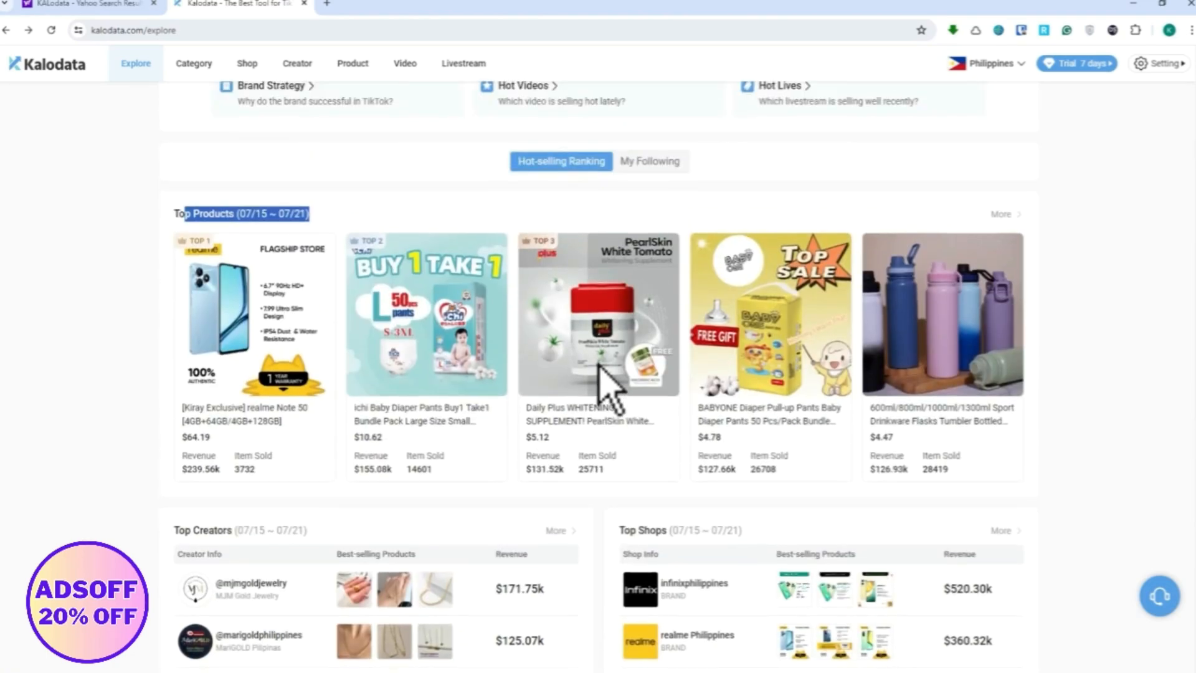
scroll(down, 3)
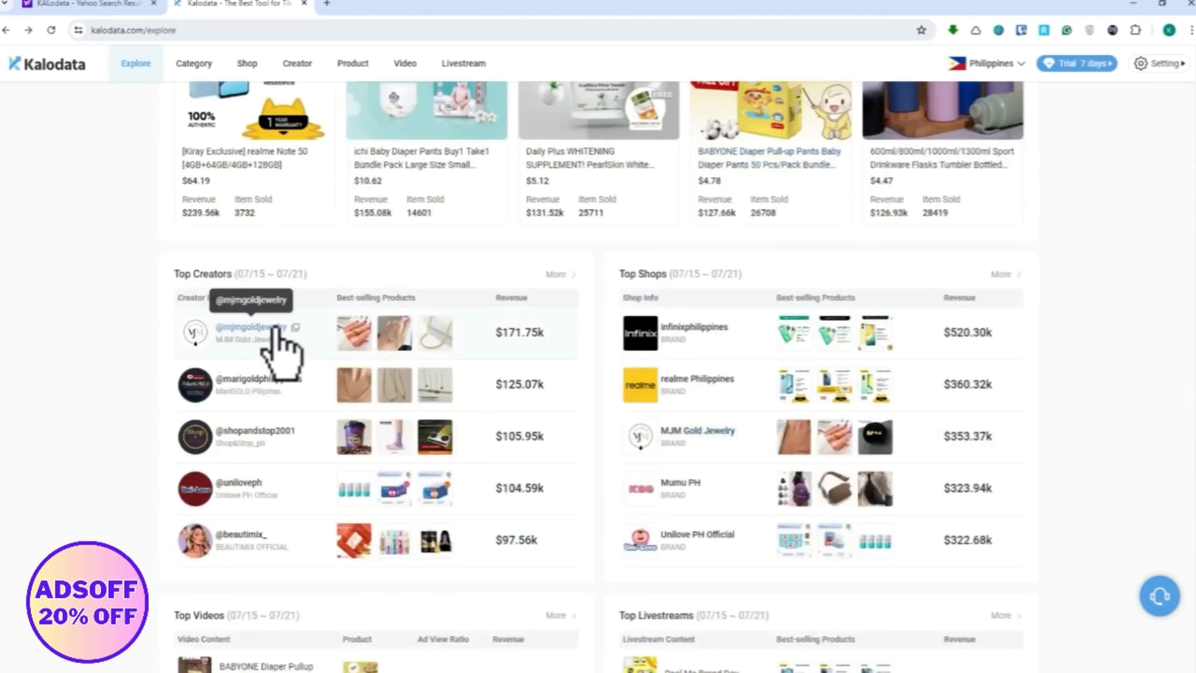
mouse_move(522, 359)
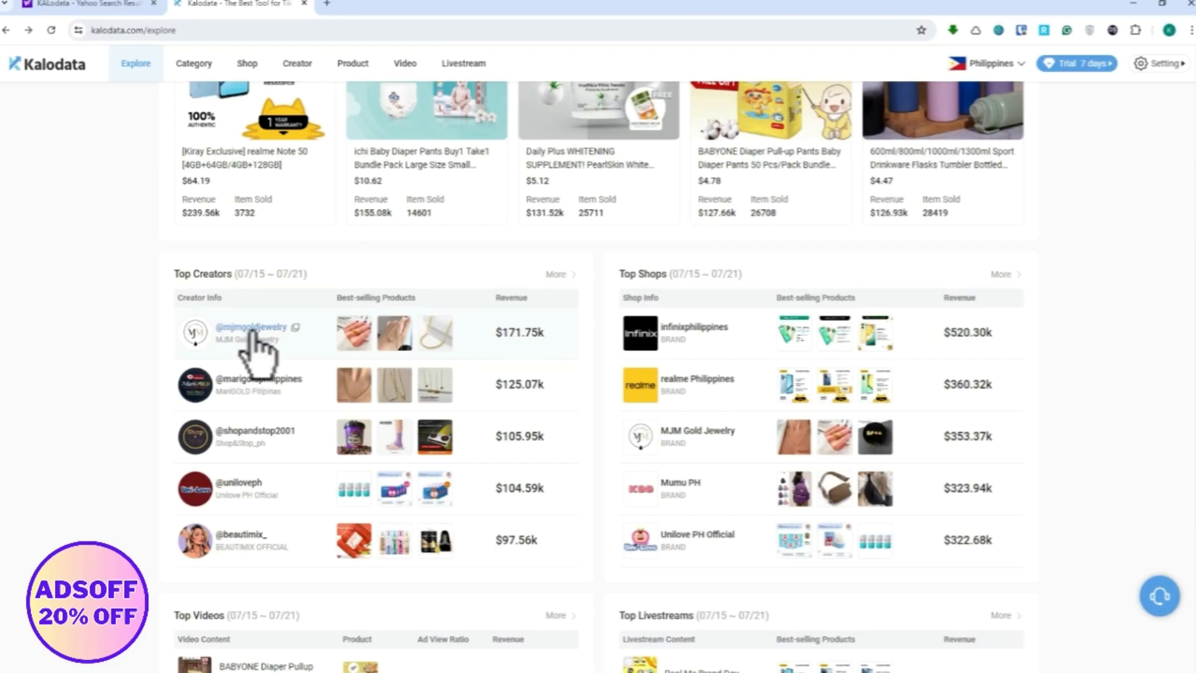
click(251, 327)
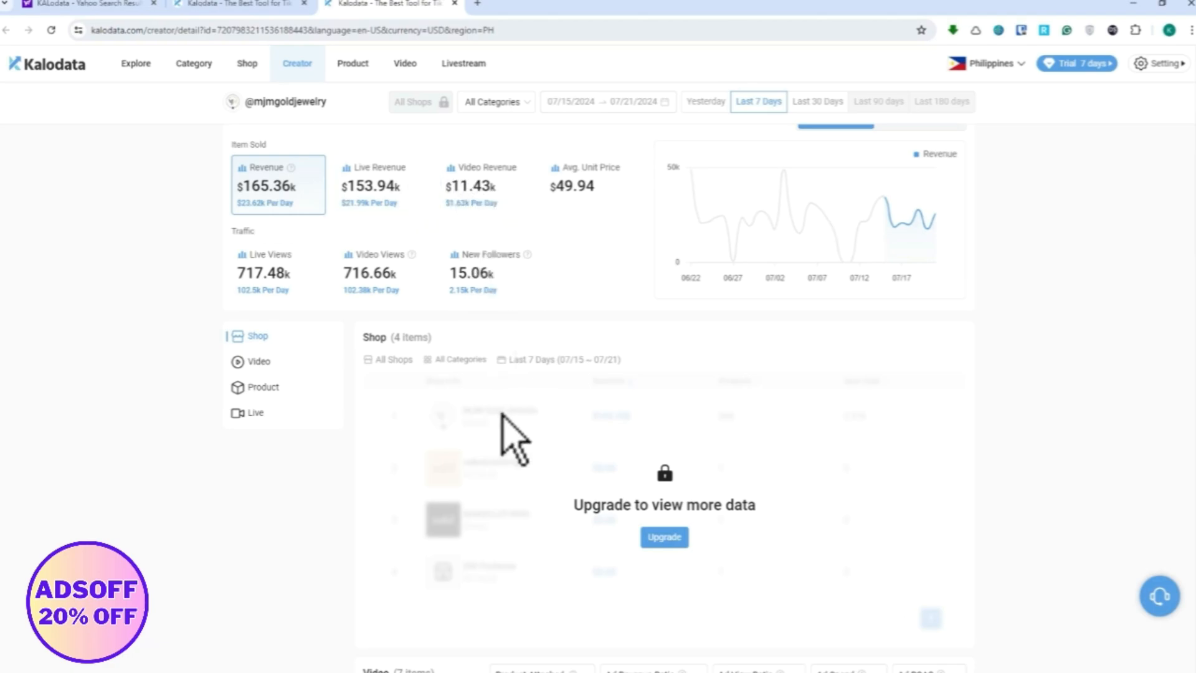
- Move down to the creator's Video table listing its seven videos
scroll(down, 3)
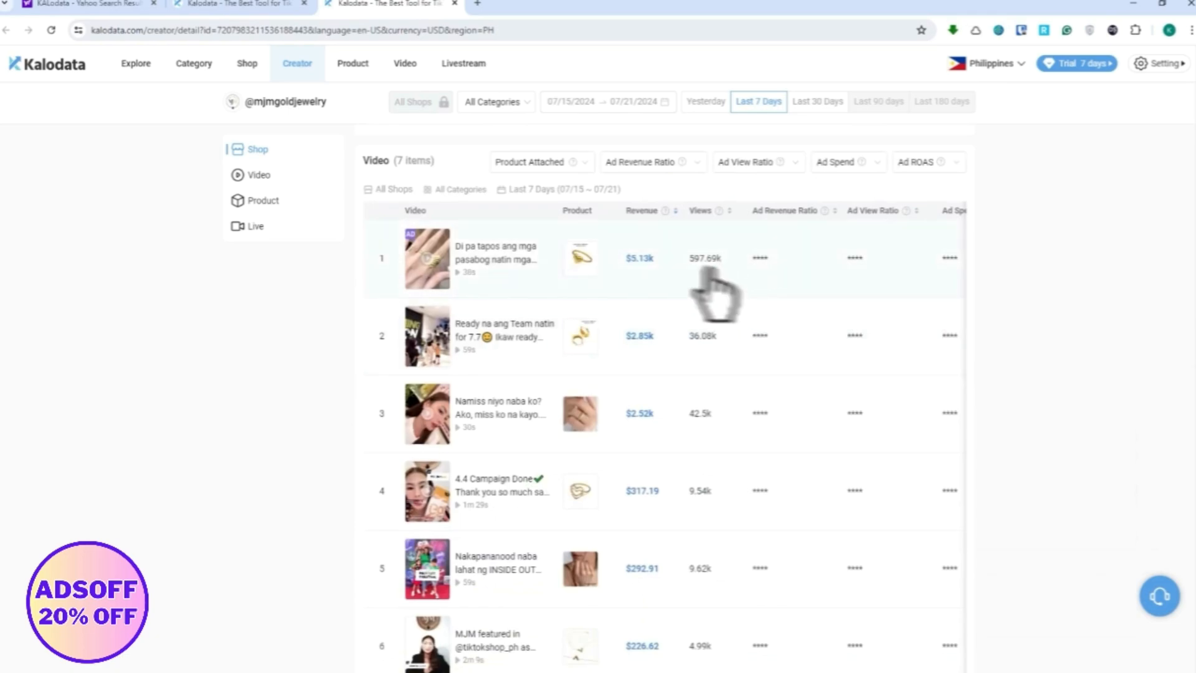
click(428, 258)
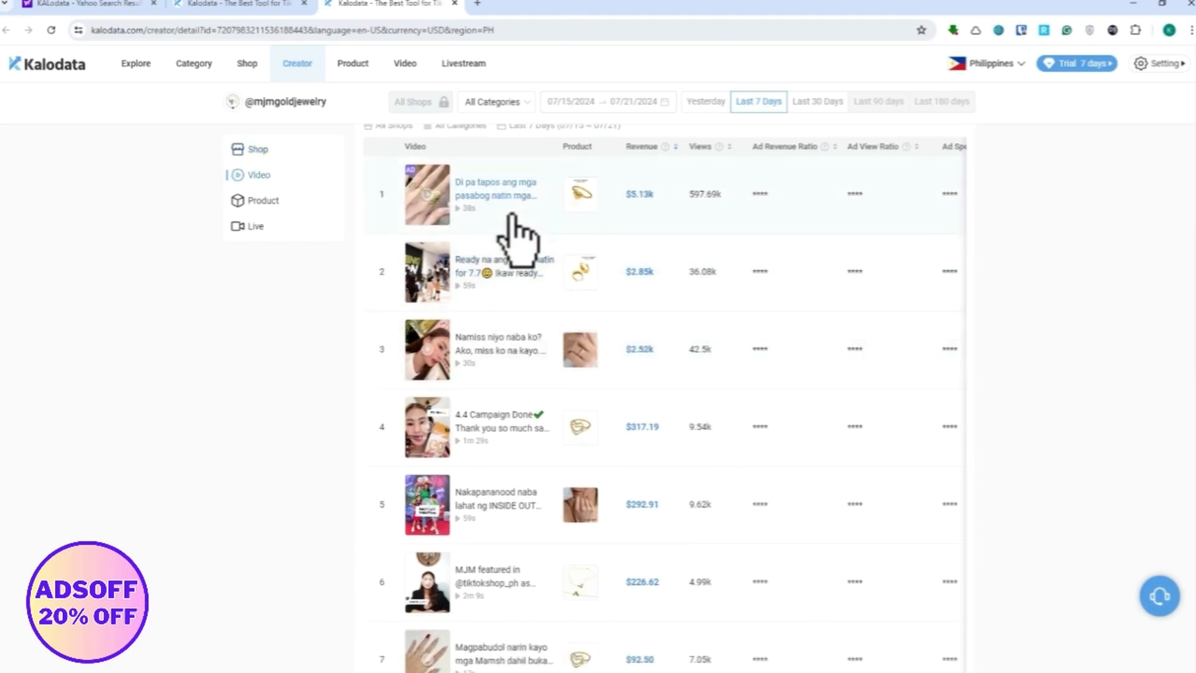
- Open the creator's top-revenue ring video detail page and dismiss the browser page options
click(496, 195)
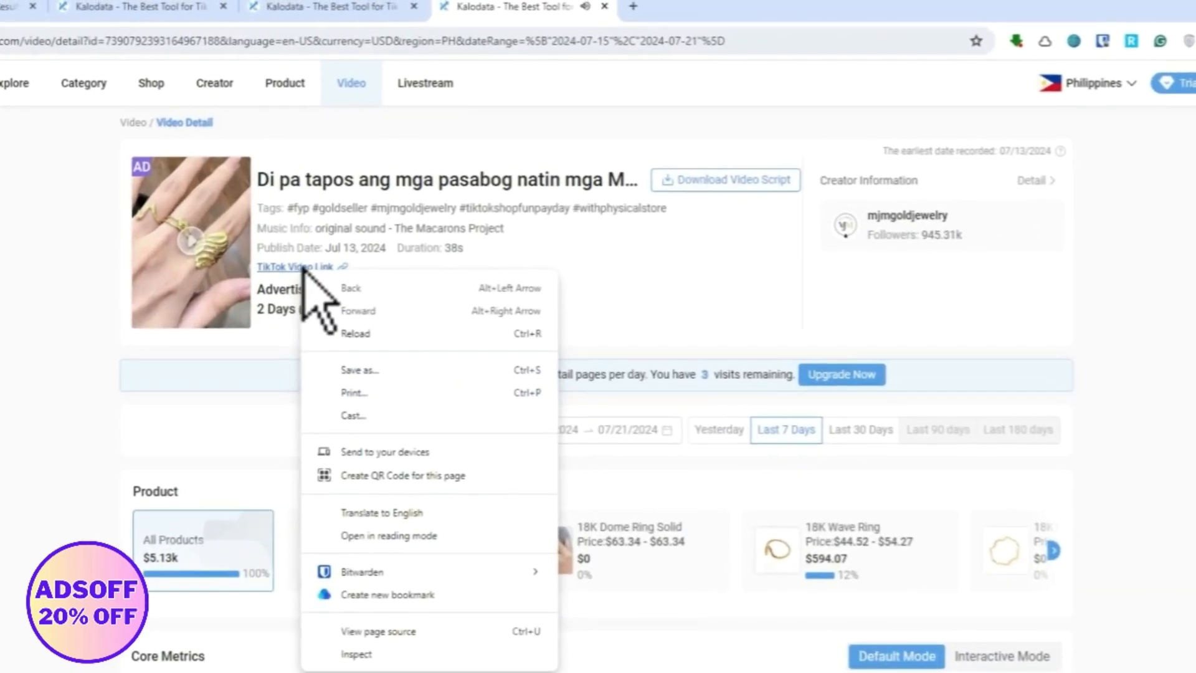
click(292, 267)
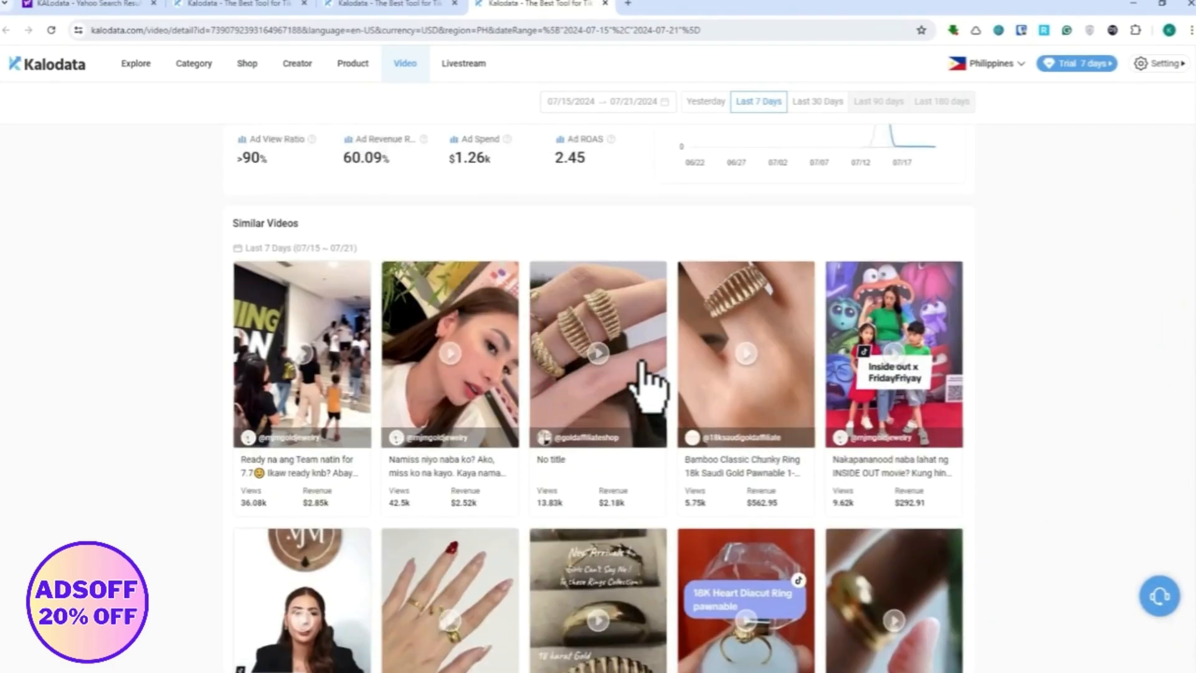
- Browse the video detail page, then return to the Explore page's quick-answer shortcuts and rankings
scroll(down, 3)
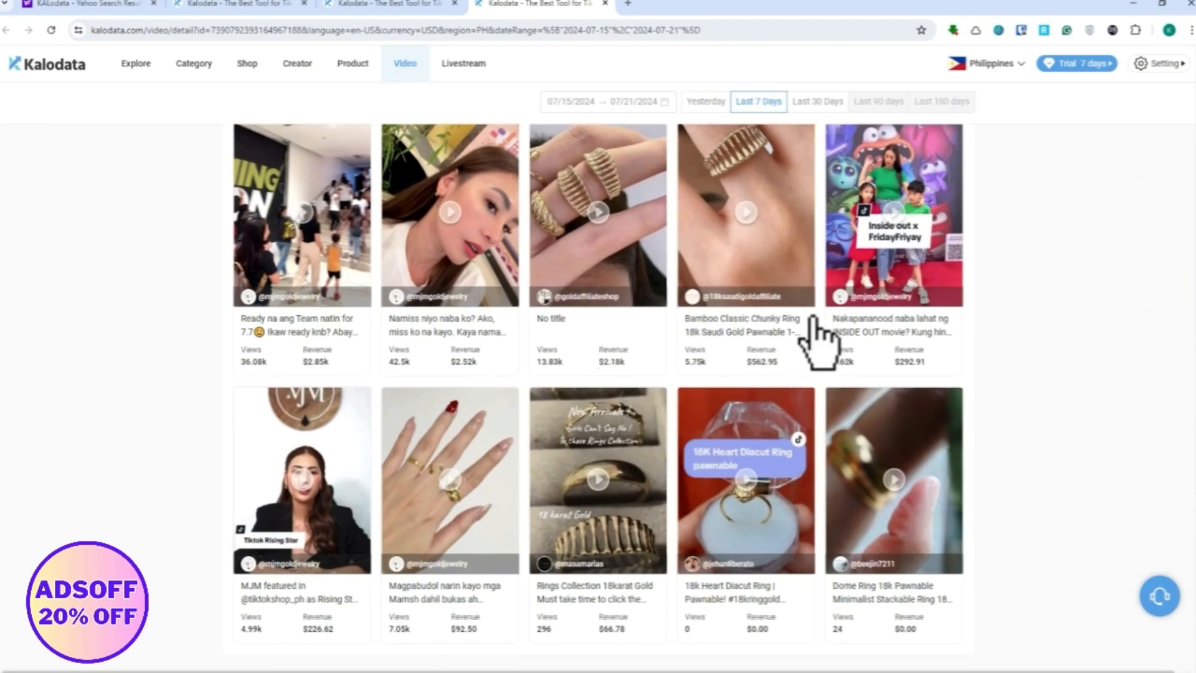
scroll(down, 3)
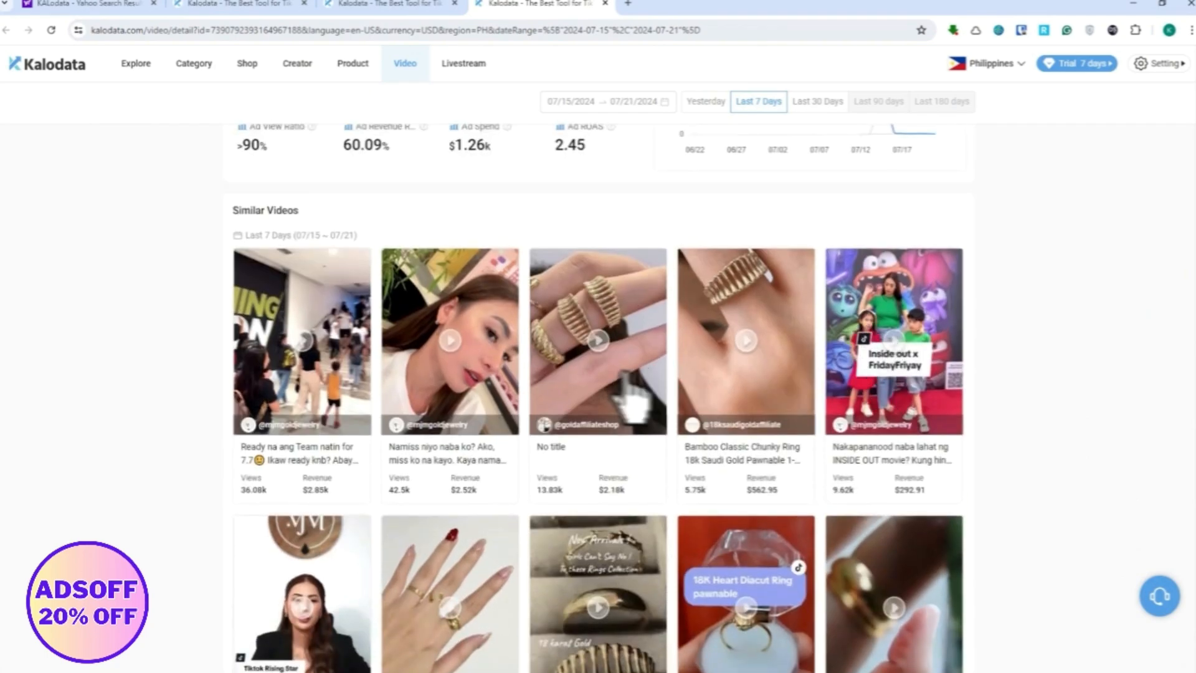
scroll(up, 3)
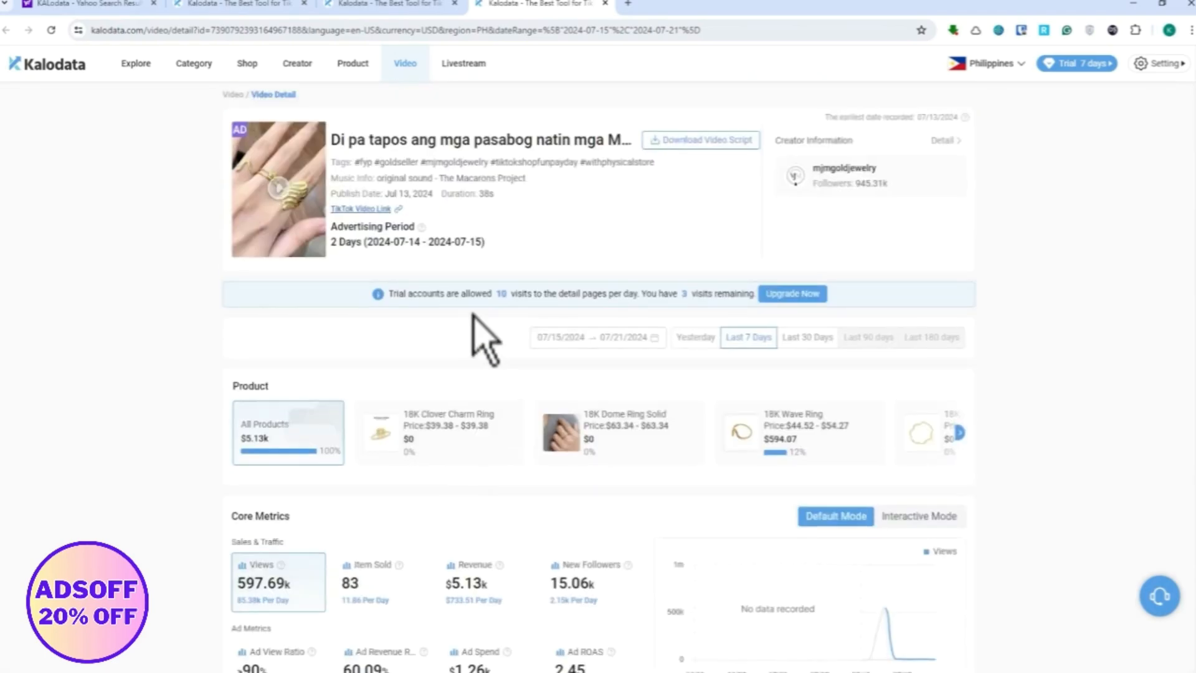
scroll(down, 3)
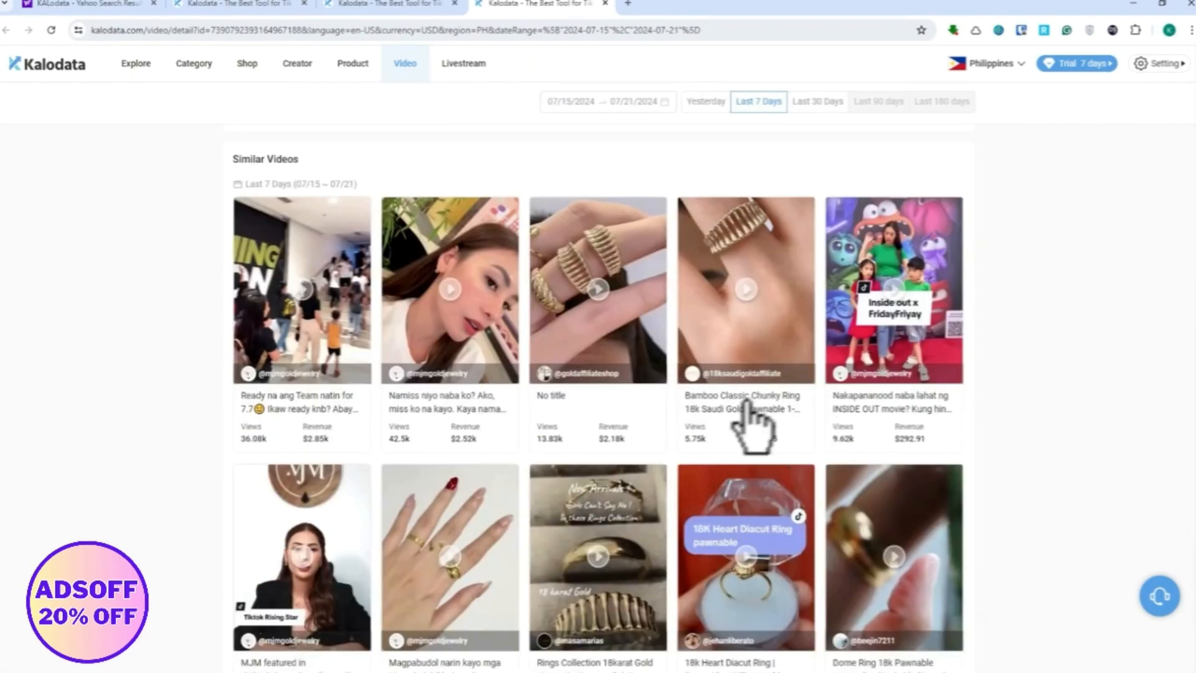
mouse_move(542, 335)
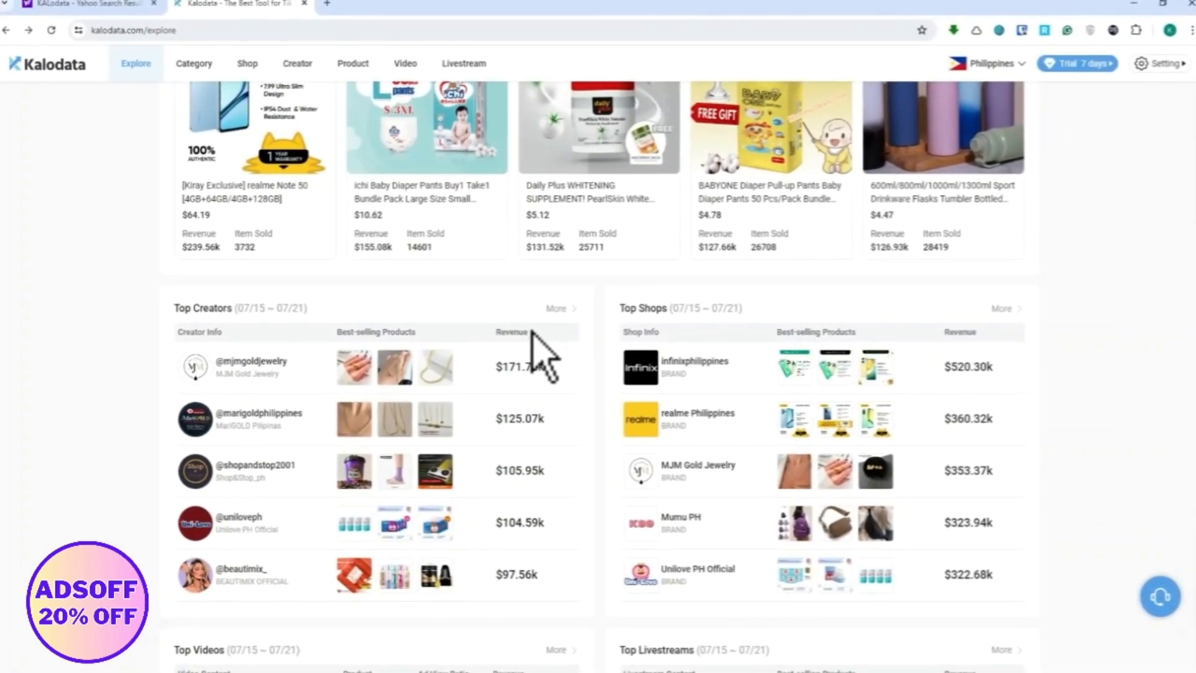
scroll(up, 3)
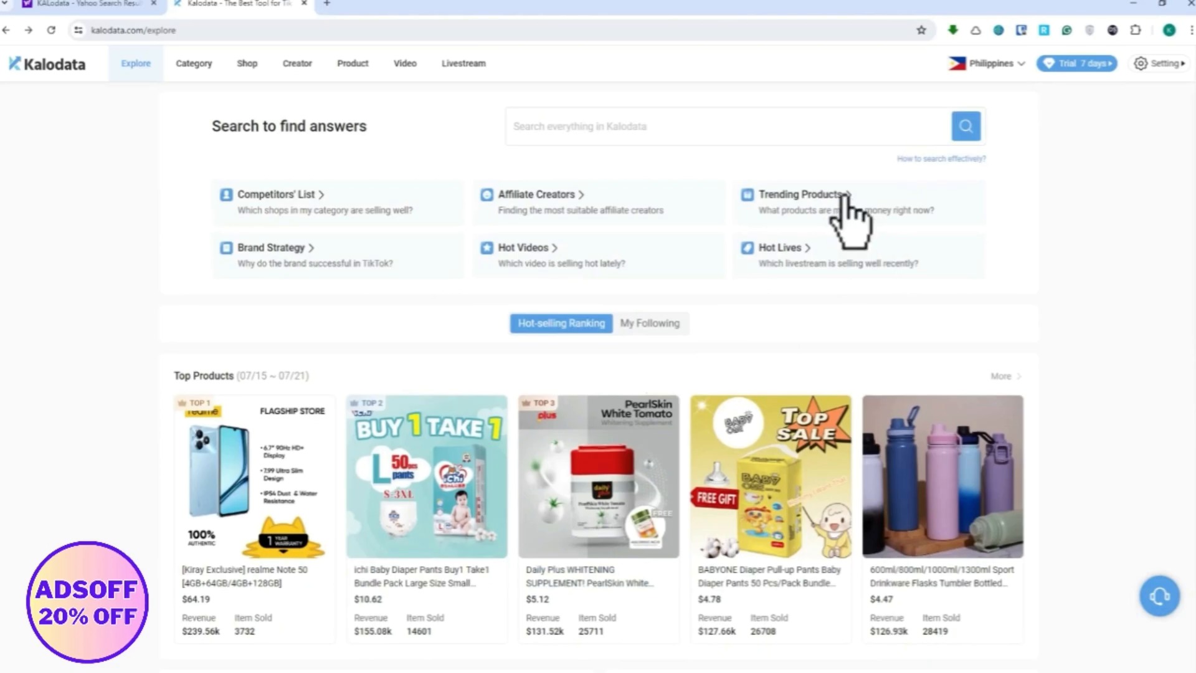
click(802, 194)
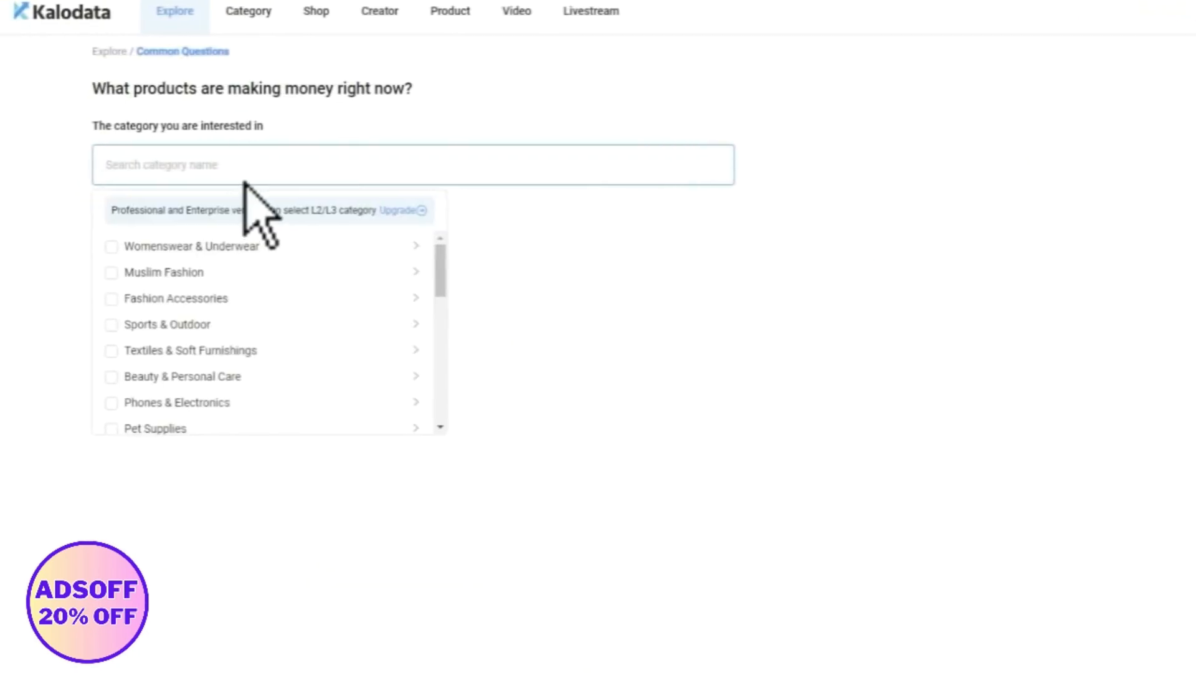
mouse_move(191, 350)
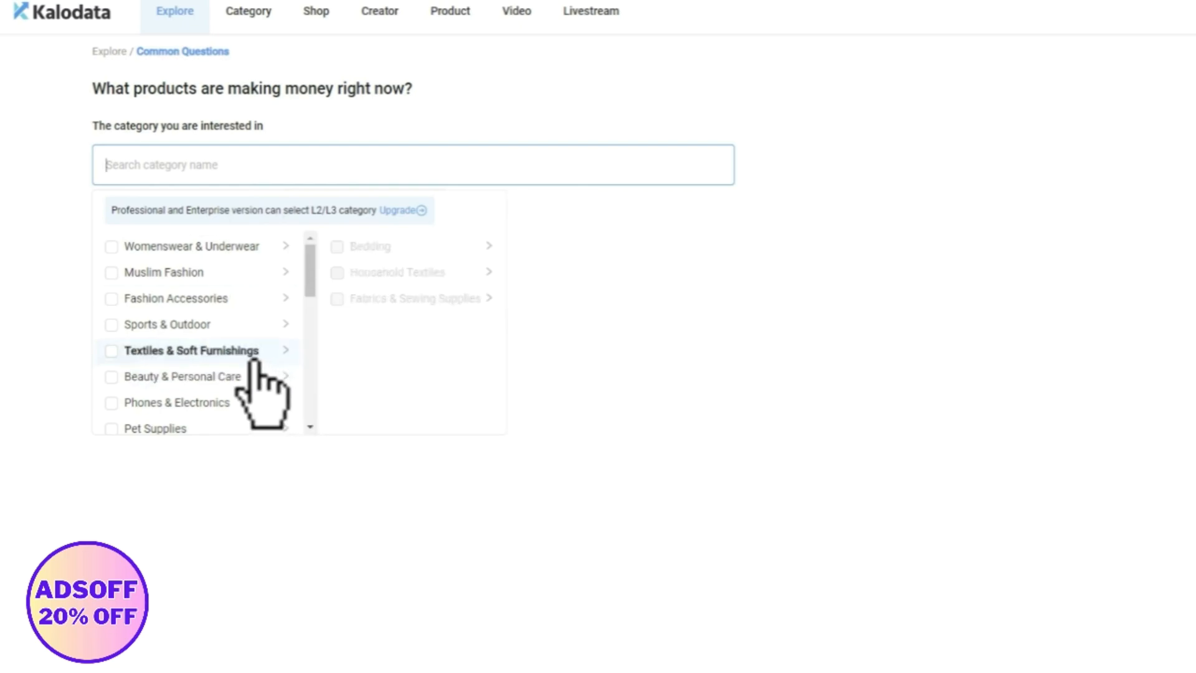
mouse_move(167, 324)
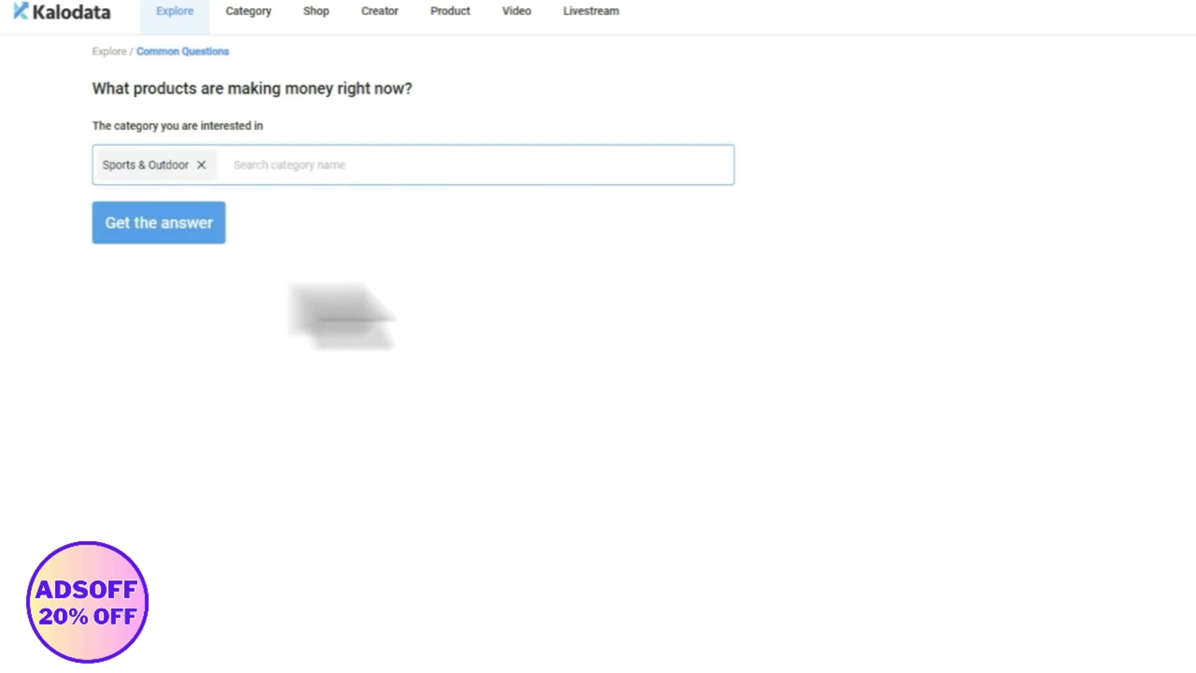
click(159, 221)
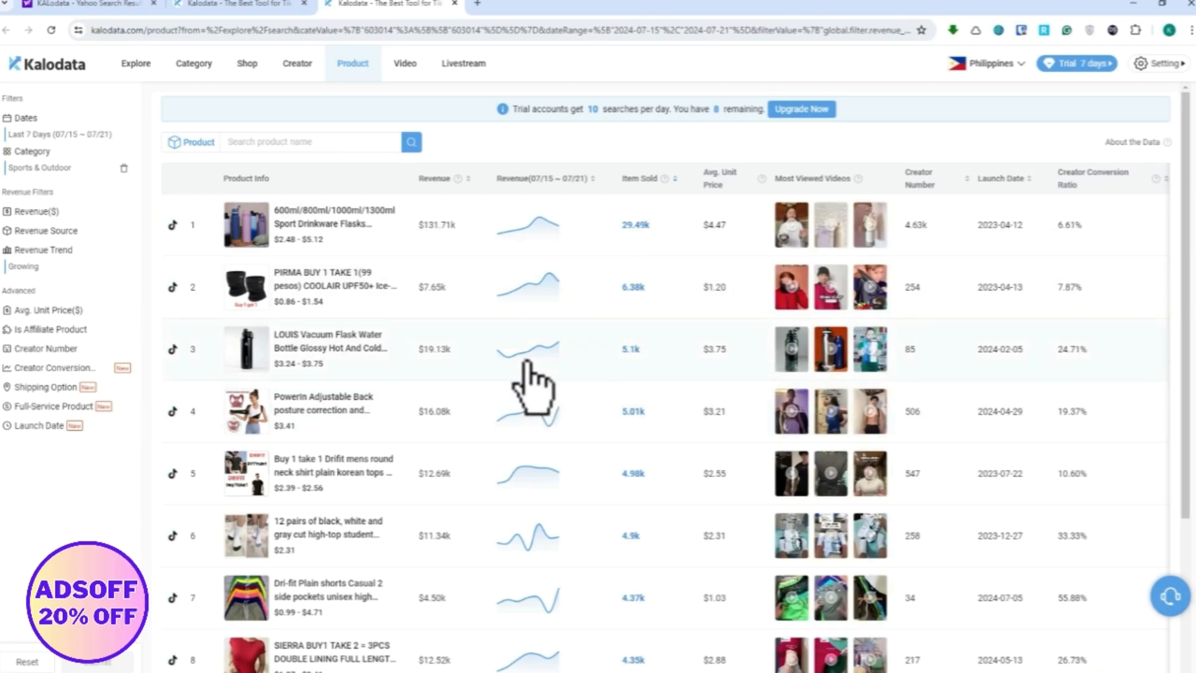
mouse_move(413, 385)
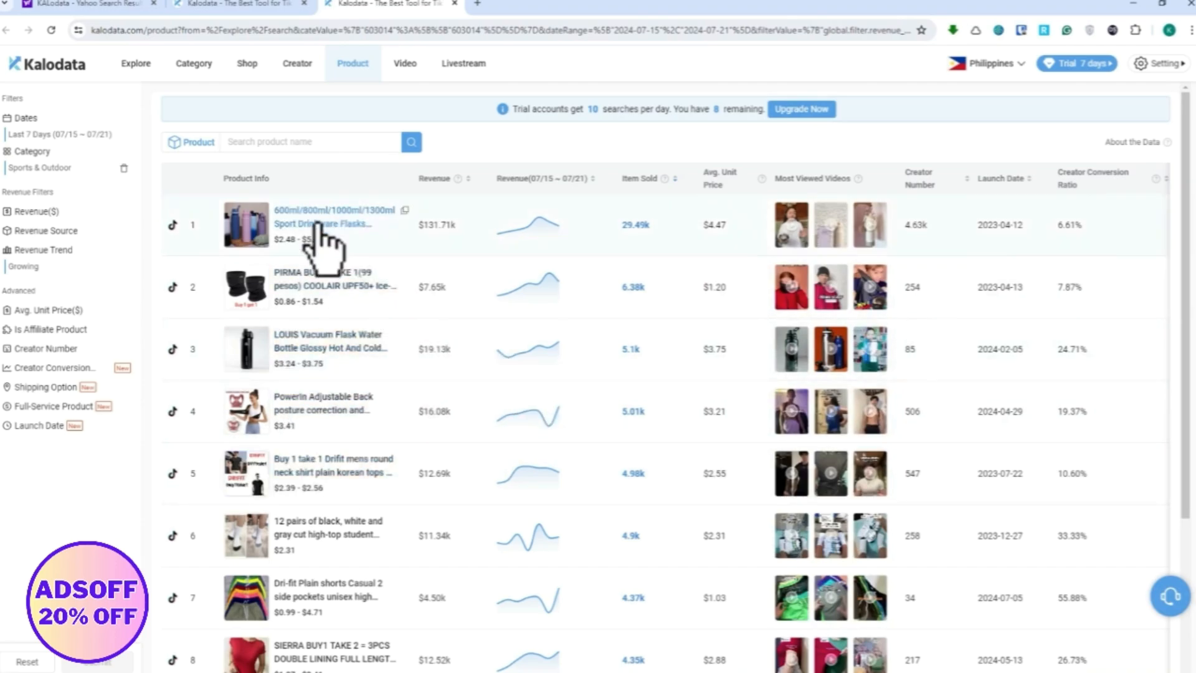
mouse_move(374, 328)
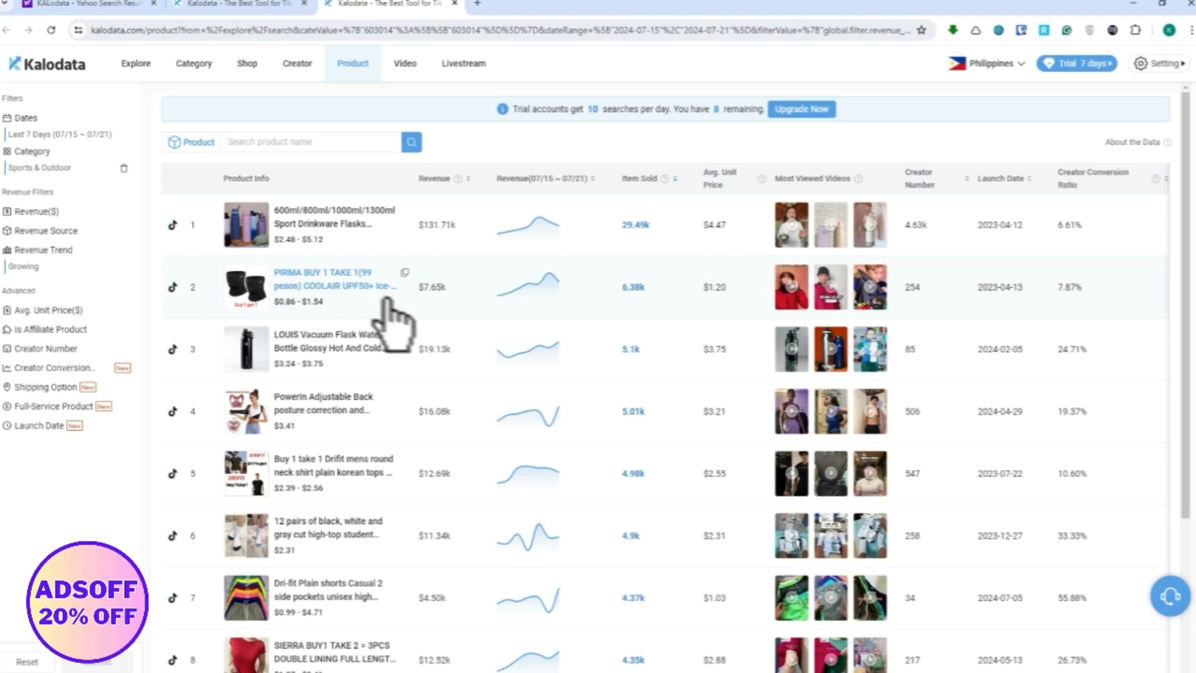
mouse_move(492, 385)
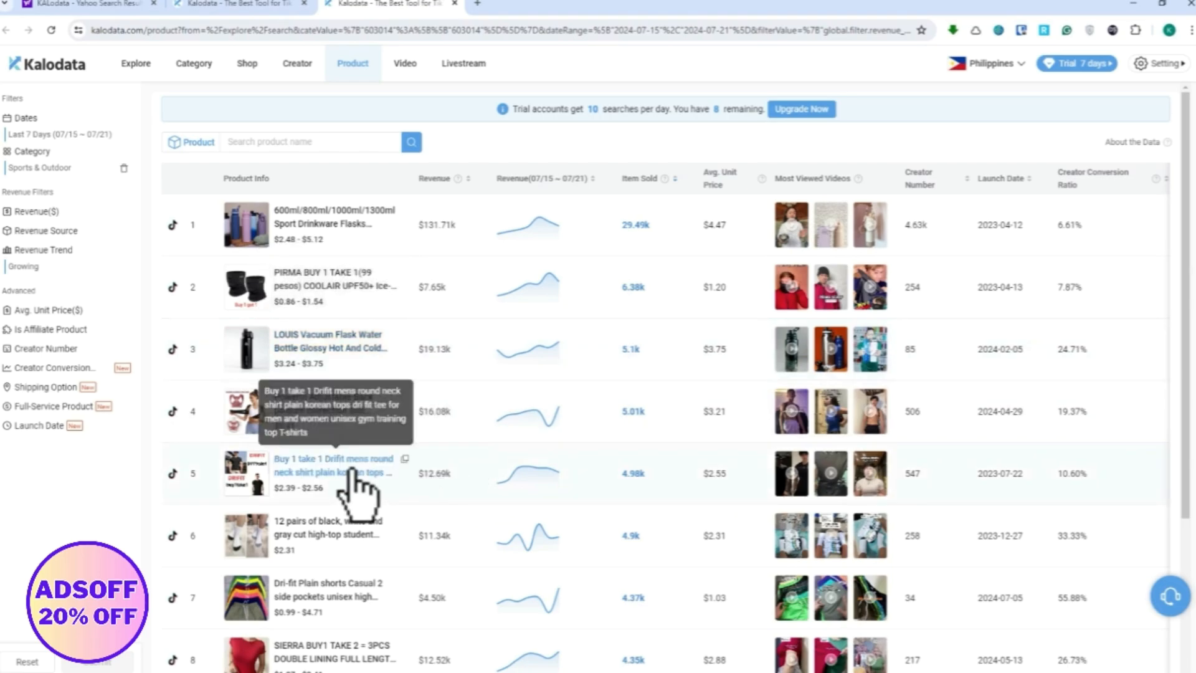
mouse_move(328, 348)
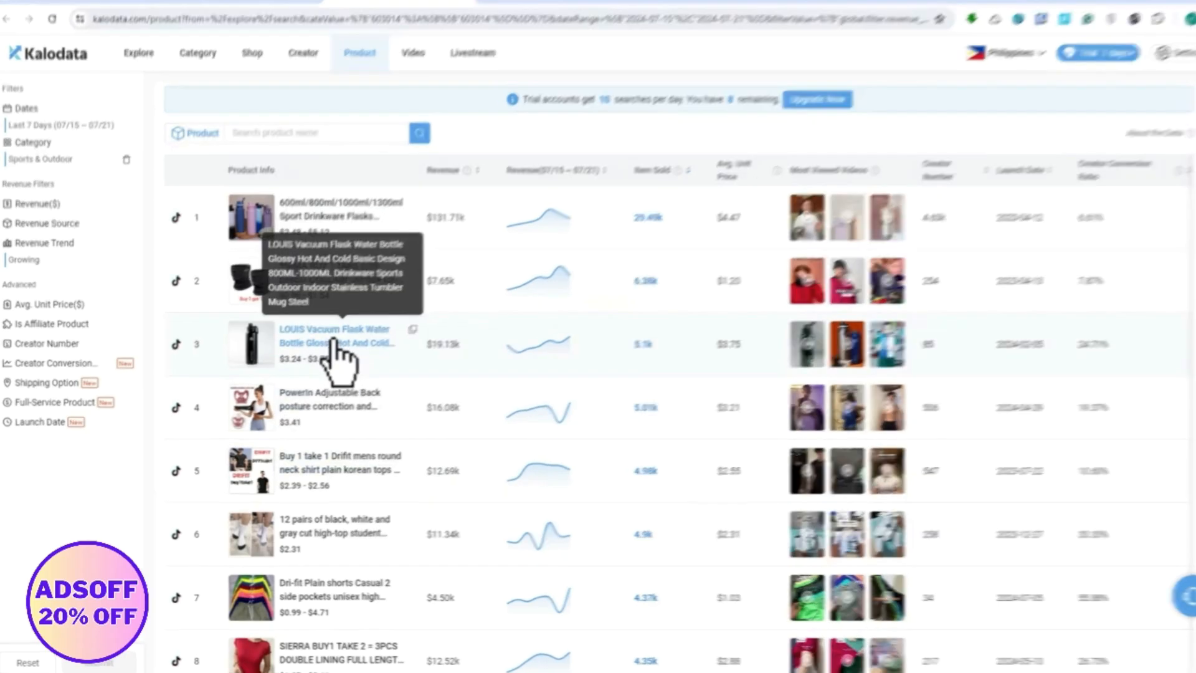
- Open the LOUIS Vacuum Flask product and browse its core metrics, creators and 31 promoting videos
click(334, 337)
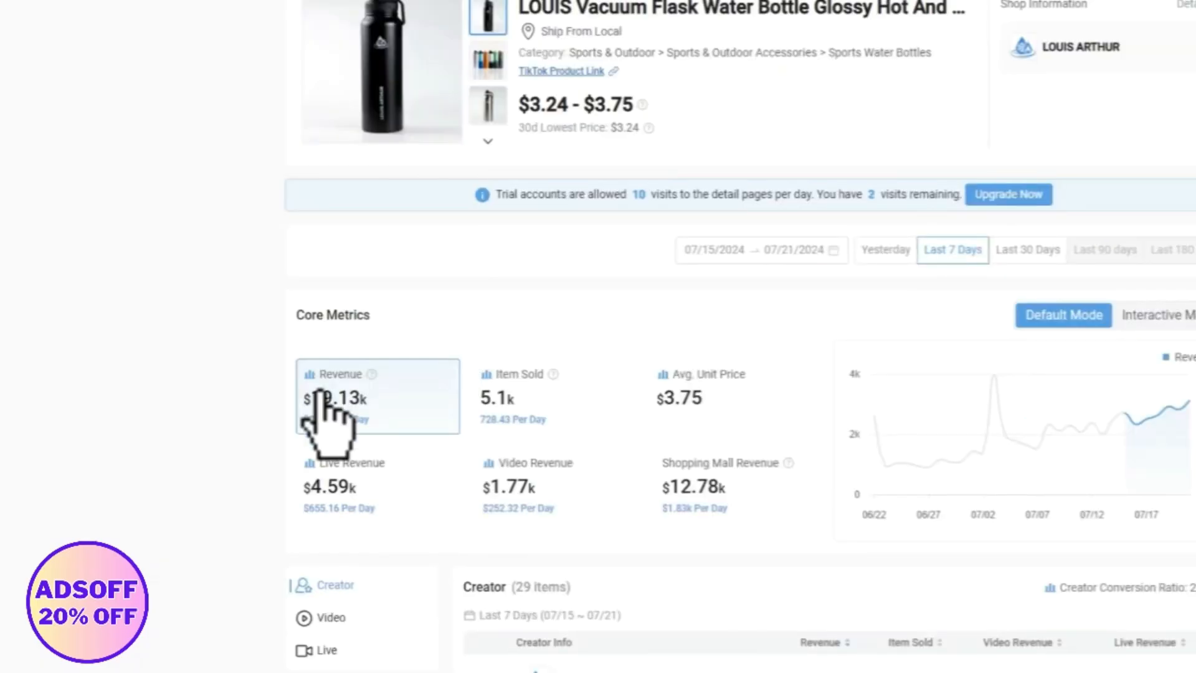
mouse_move(400, 438)
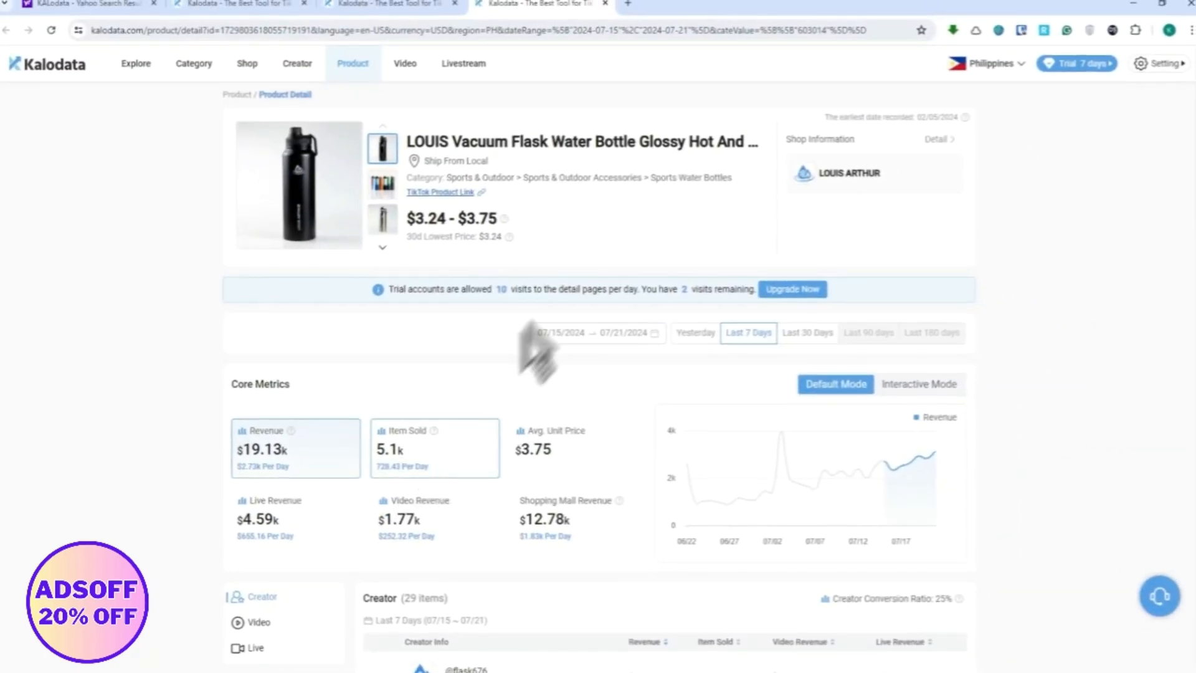
scroll(down, 3)
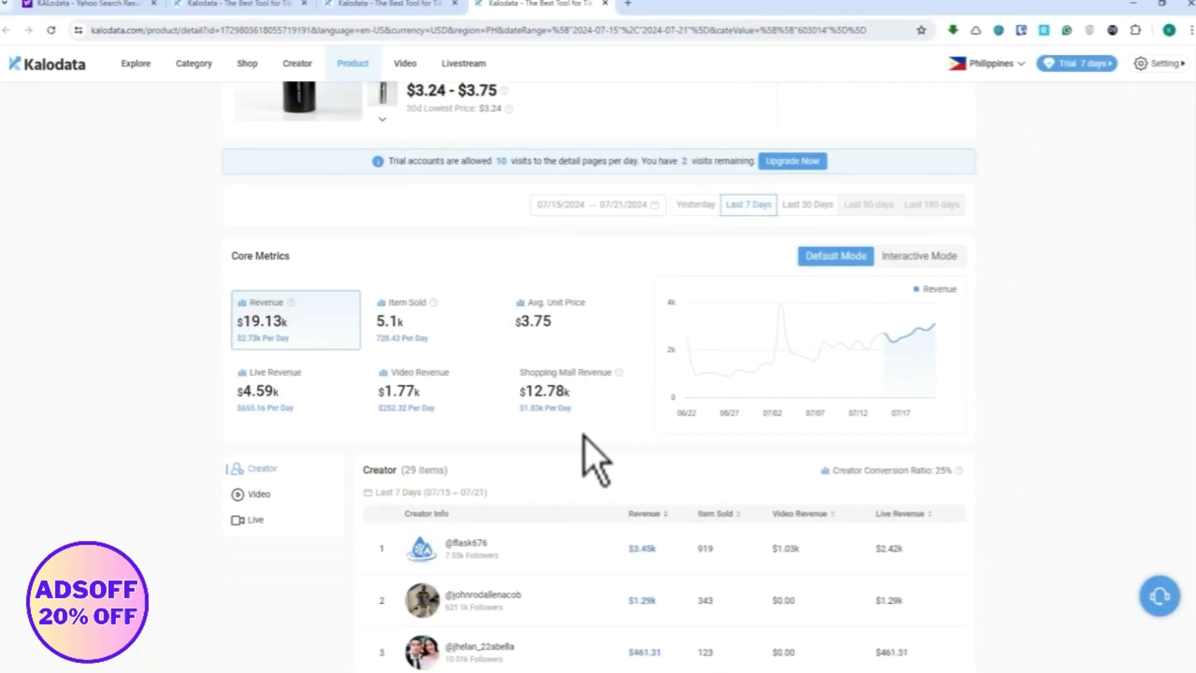
scroll(down, 3)
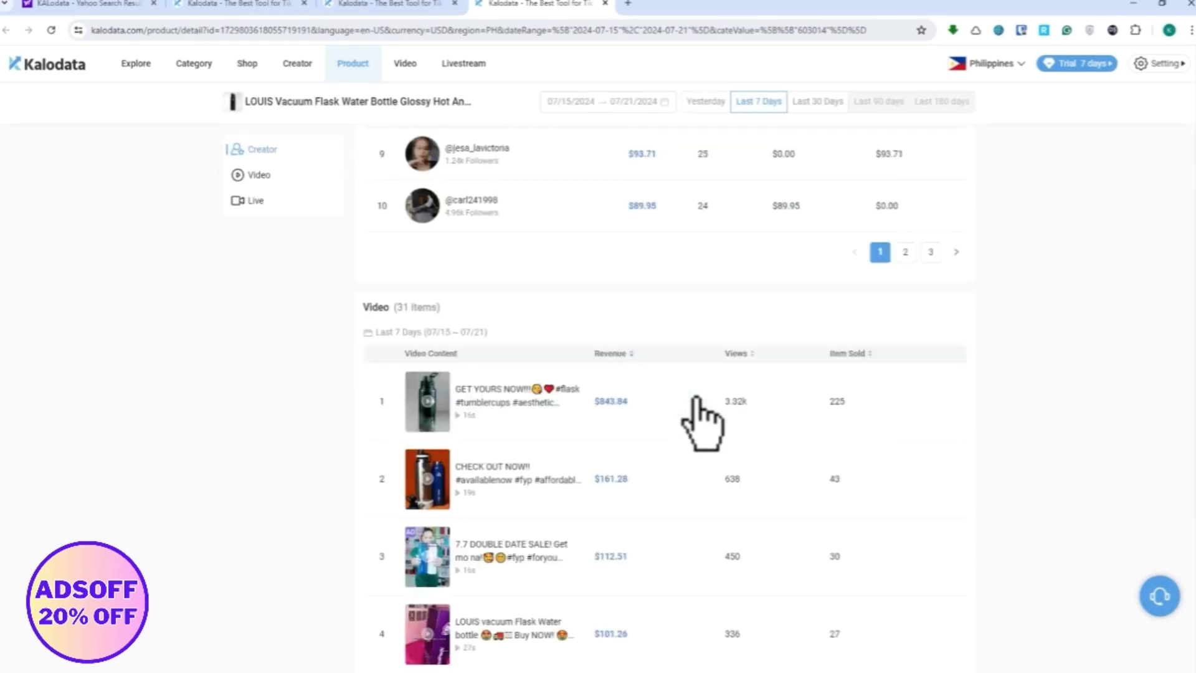
scroll(down, 3)
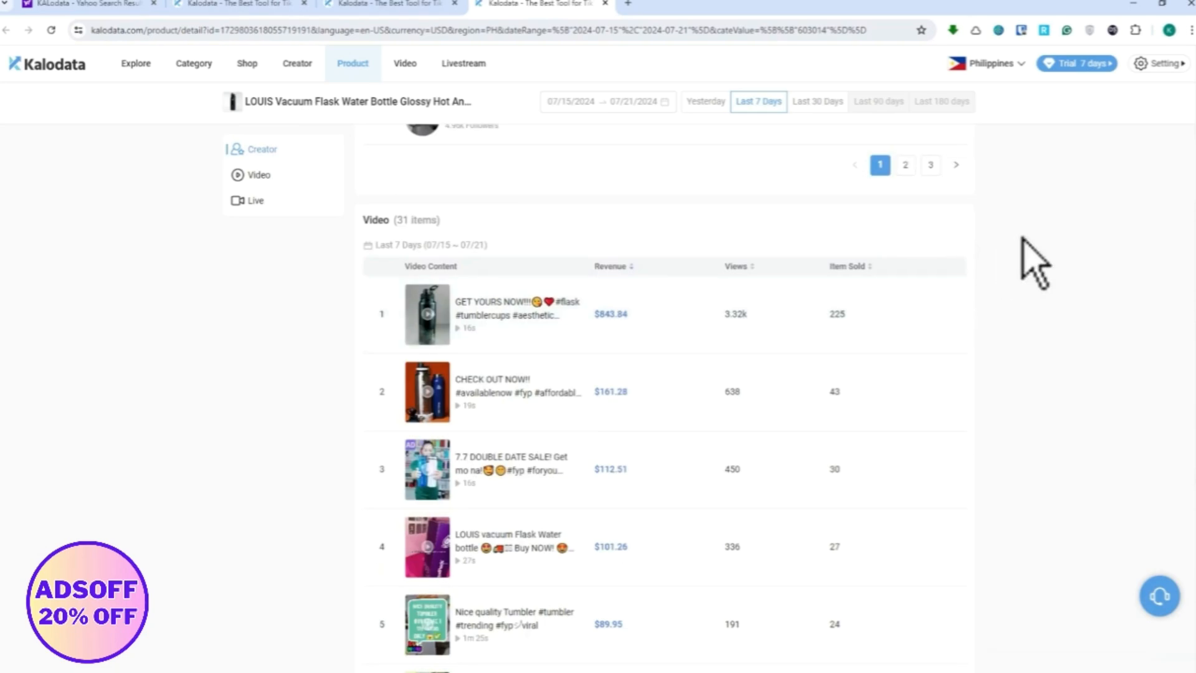
mouse_move(1039, 274)
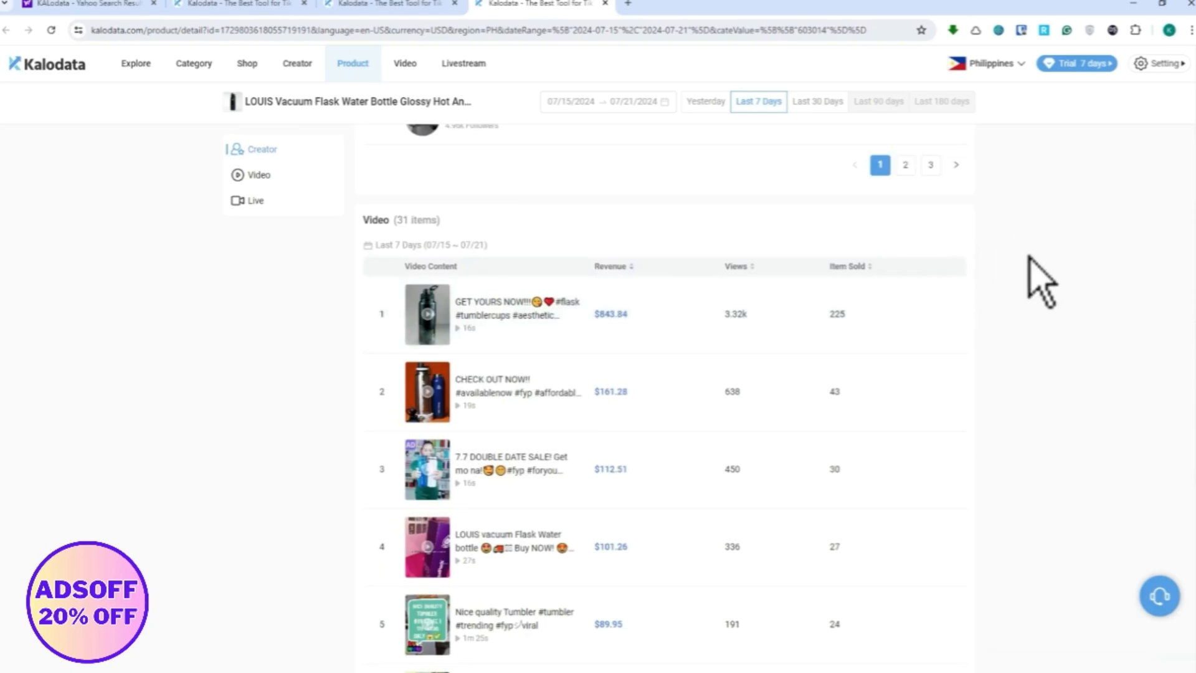
mouse_move(1021, 313)
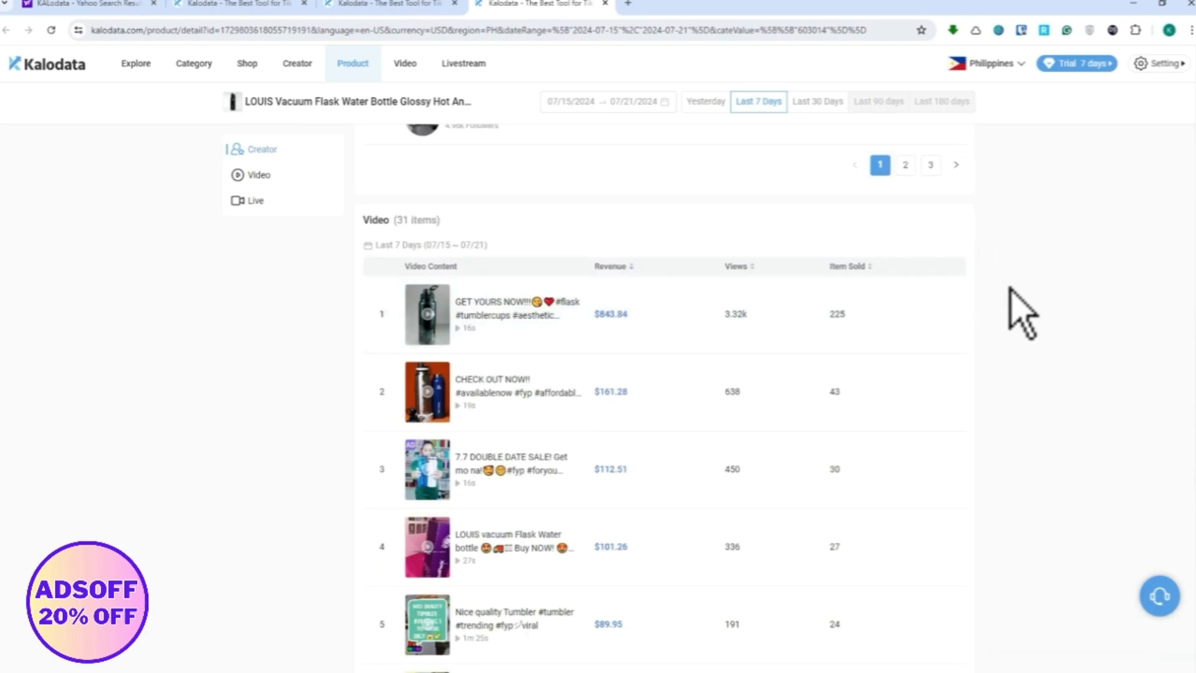
mouse_move(657, 518)
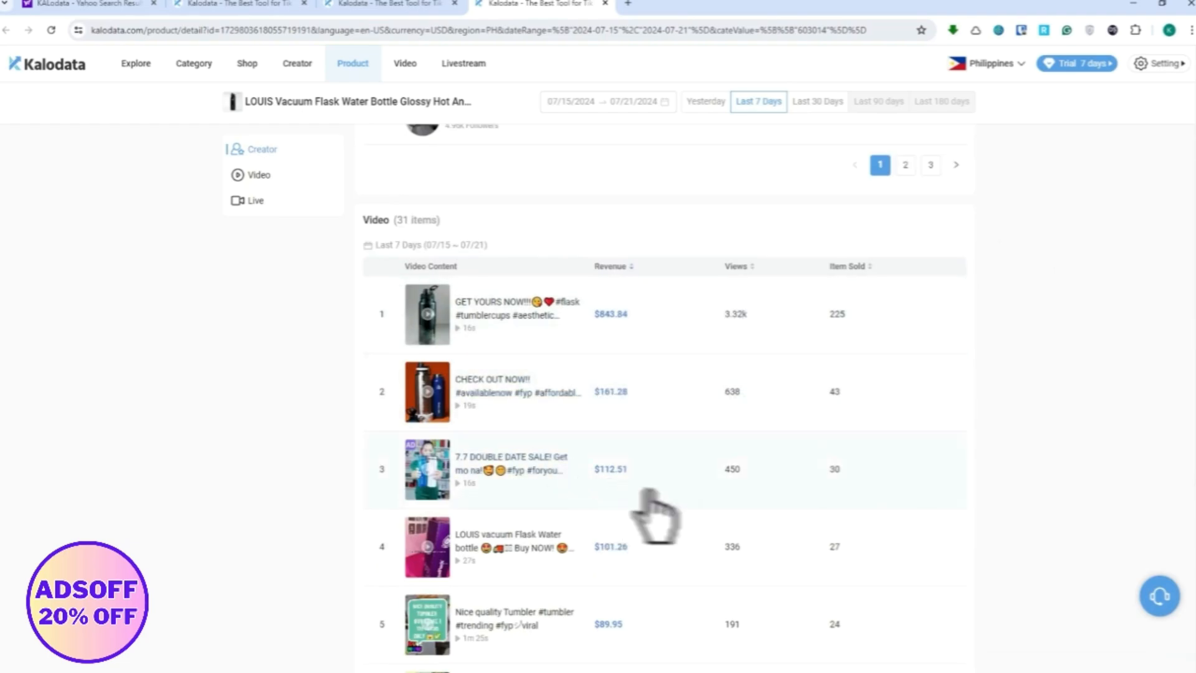
- Open the flask's top-revenue GET YOURS NOW video and review its core metrics and similar videos
click(262, 148)
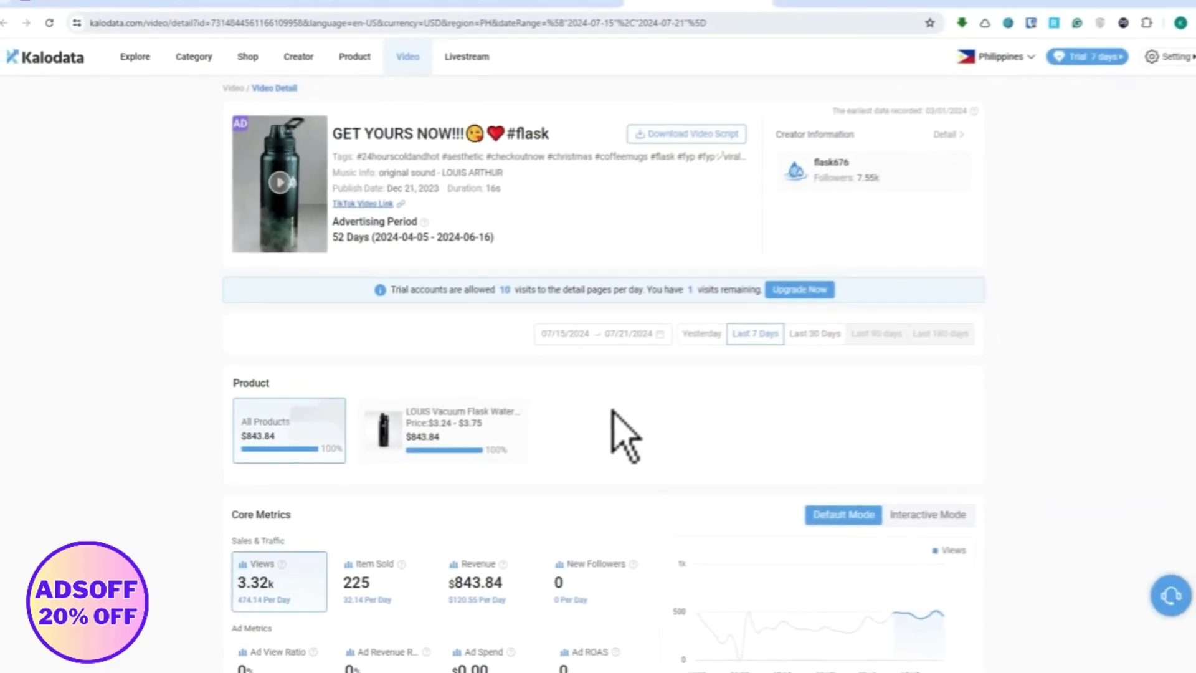
click(280, 182)
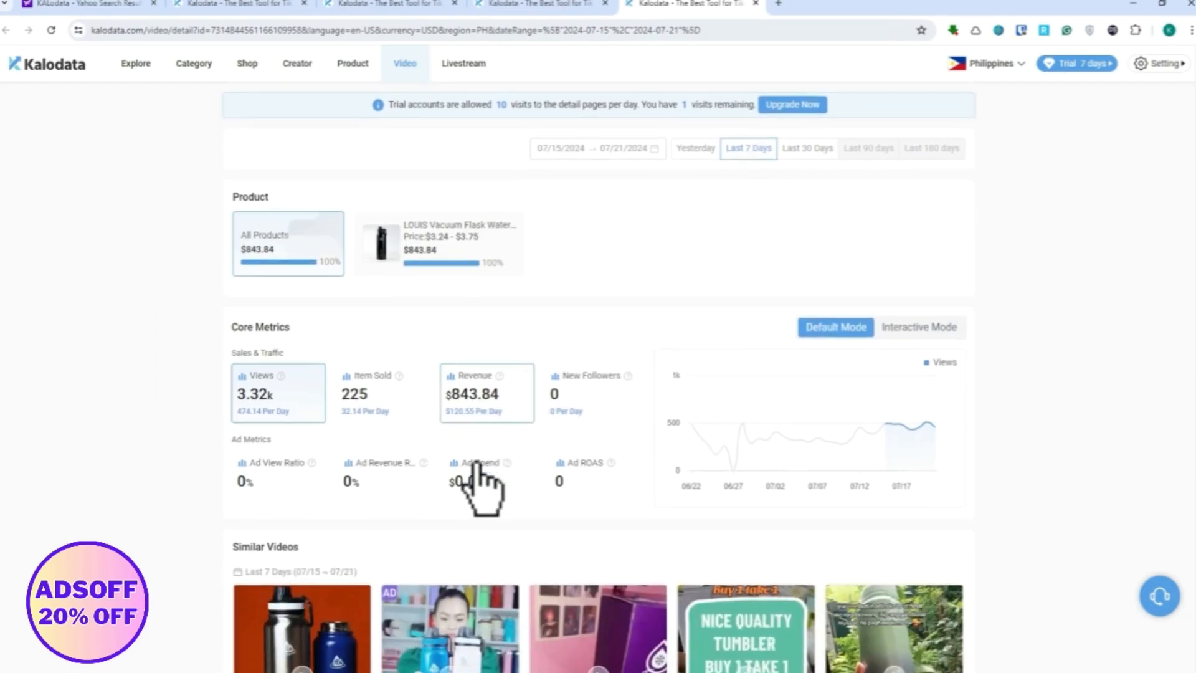
scroll(down, 3)
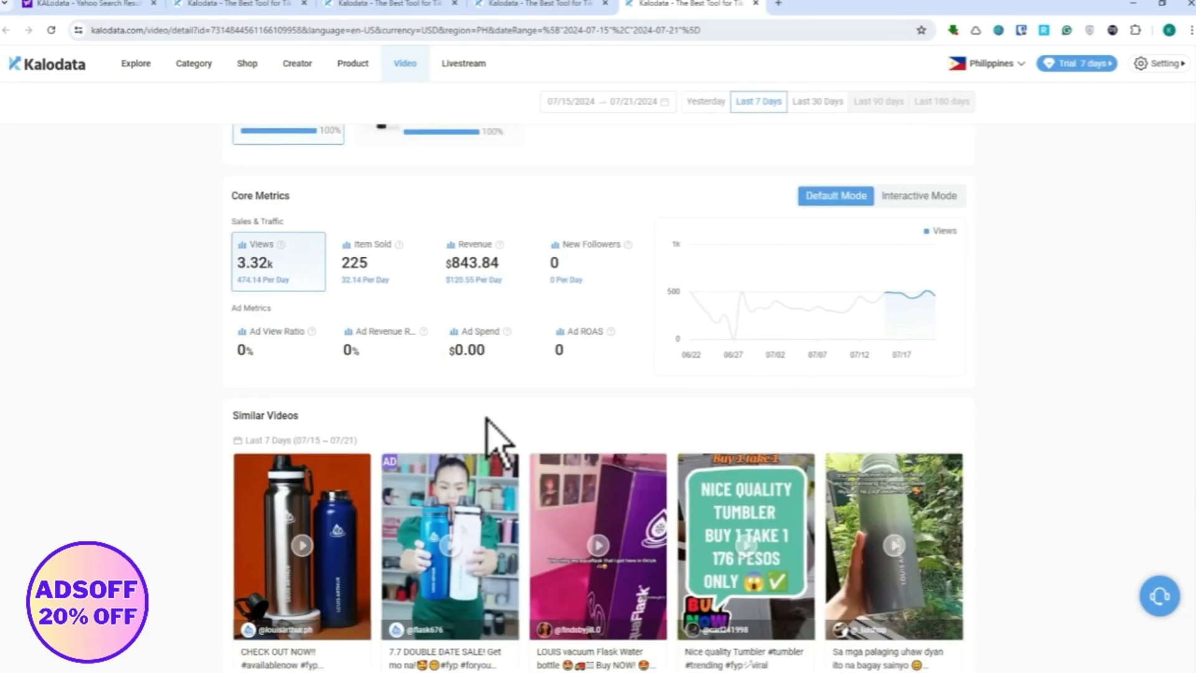
scroll(down, 3)
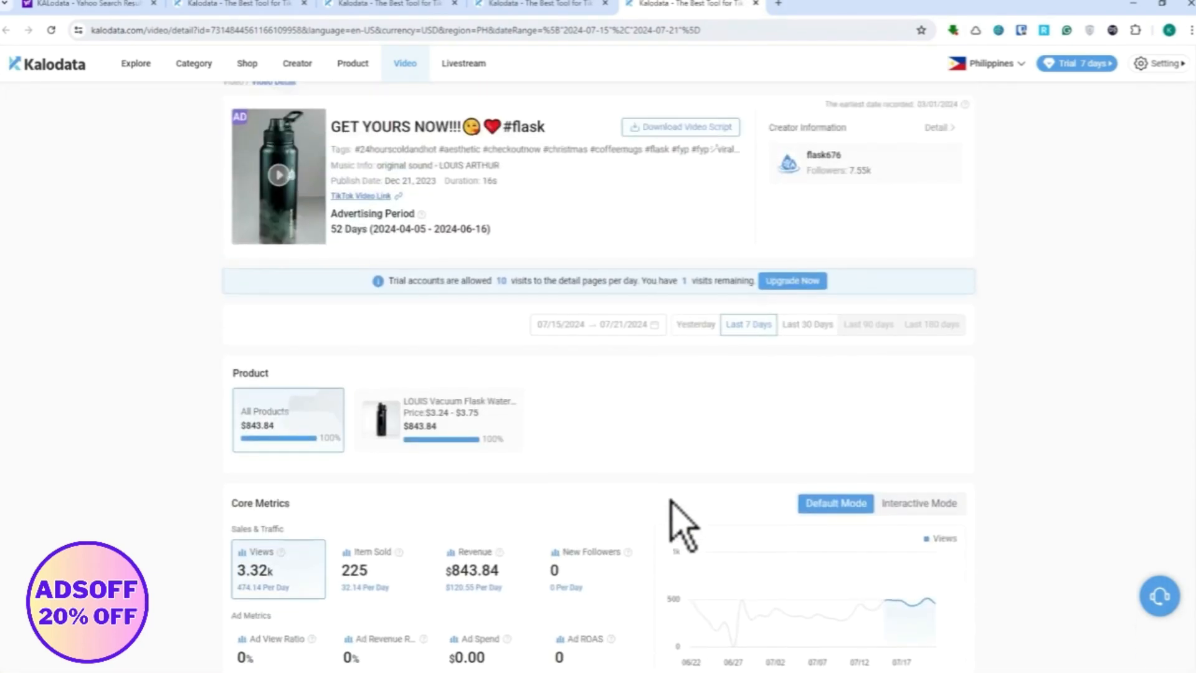
scroll(up, 3)
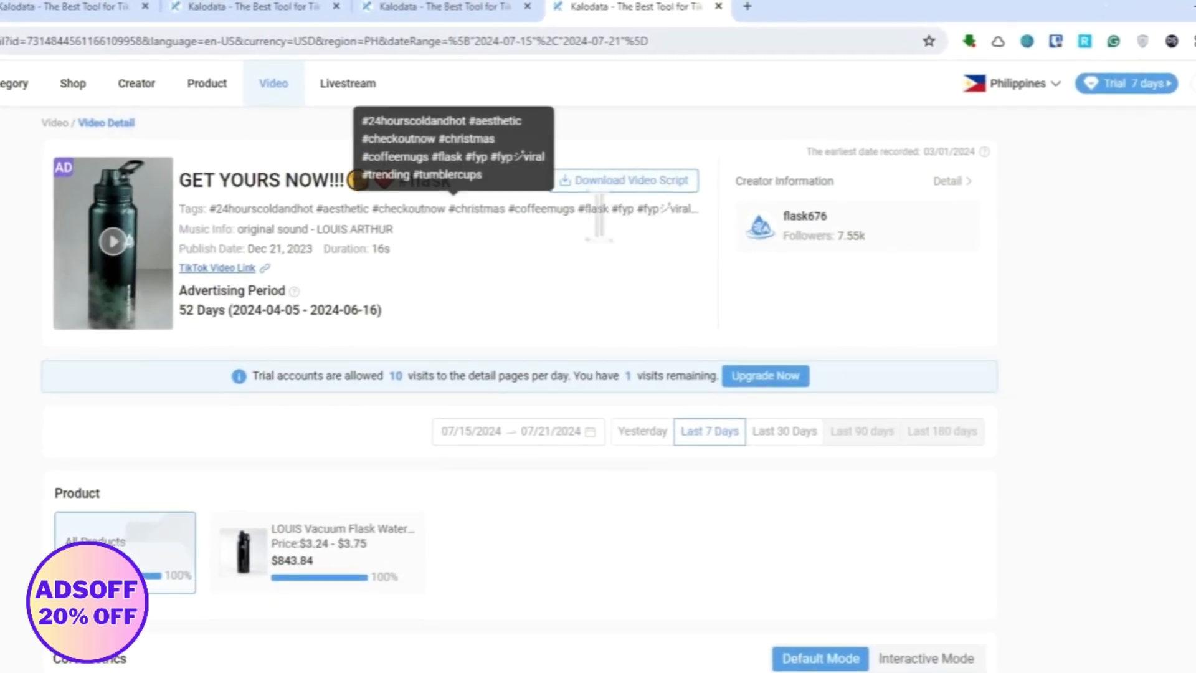
scroll(down, 3)
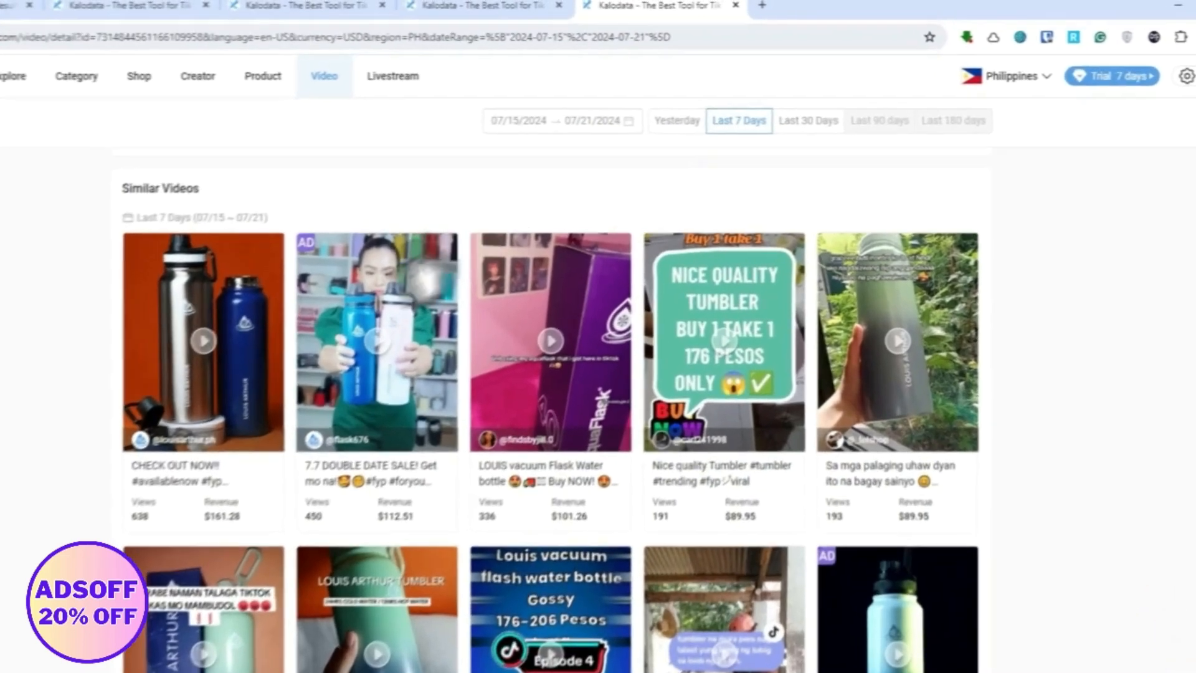
scroll(down, 3)
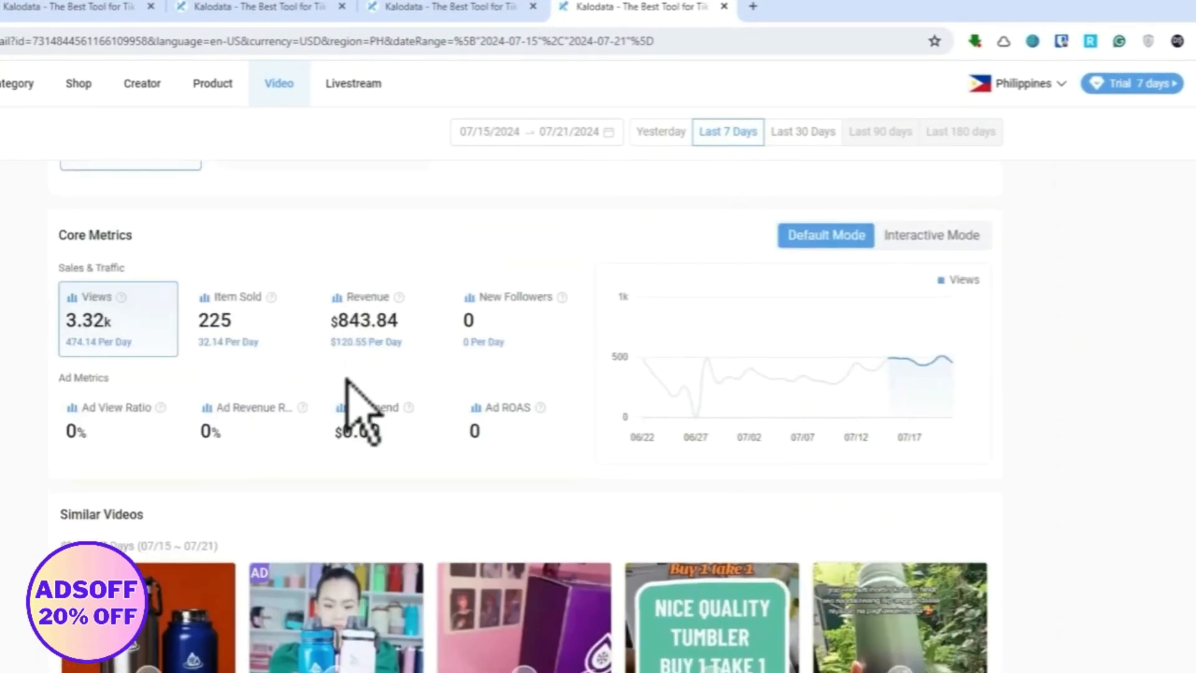
- Go back to the flask product's detail page and its list of 31 promoting videos
click(212, 84)
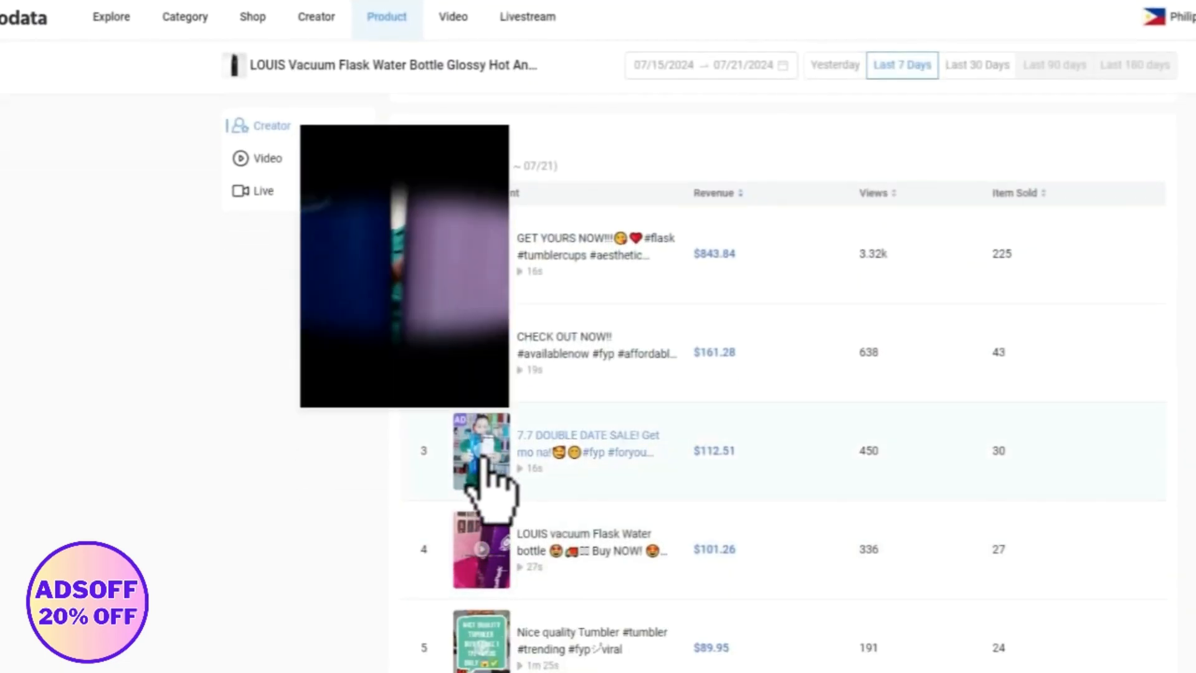
scroll(down, 3)
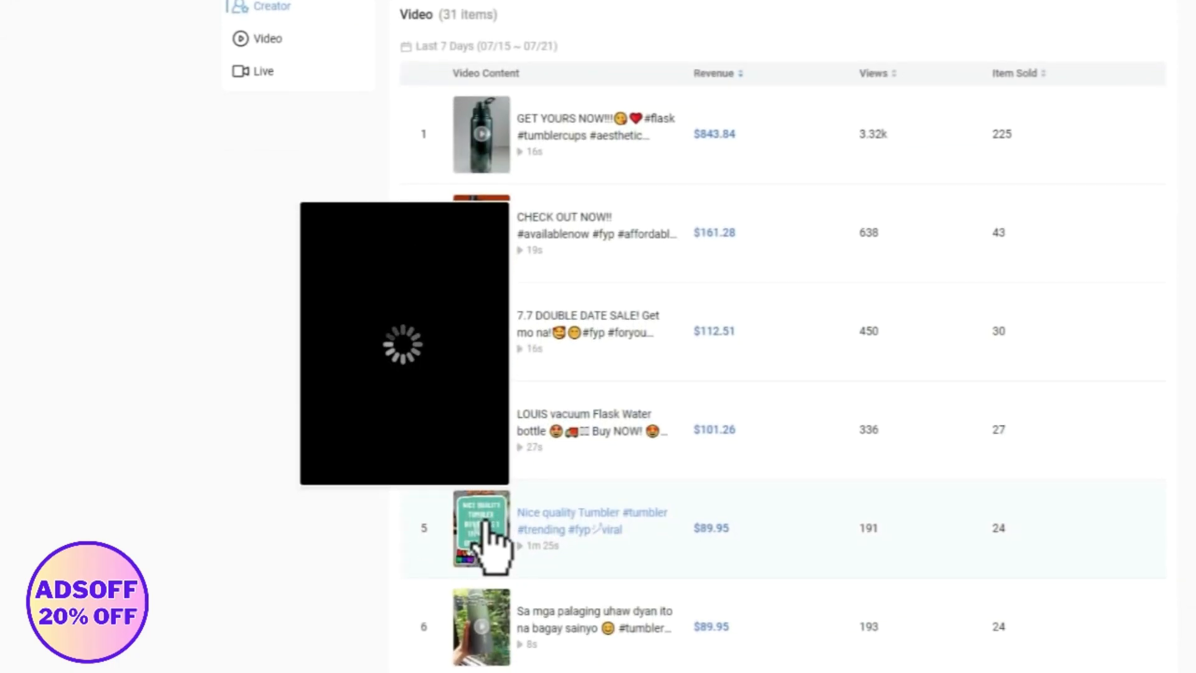
- Play the Nice quality Tumbler video preview and start its script export
click(481, 528)
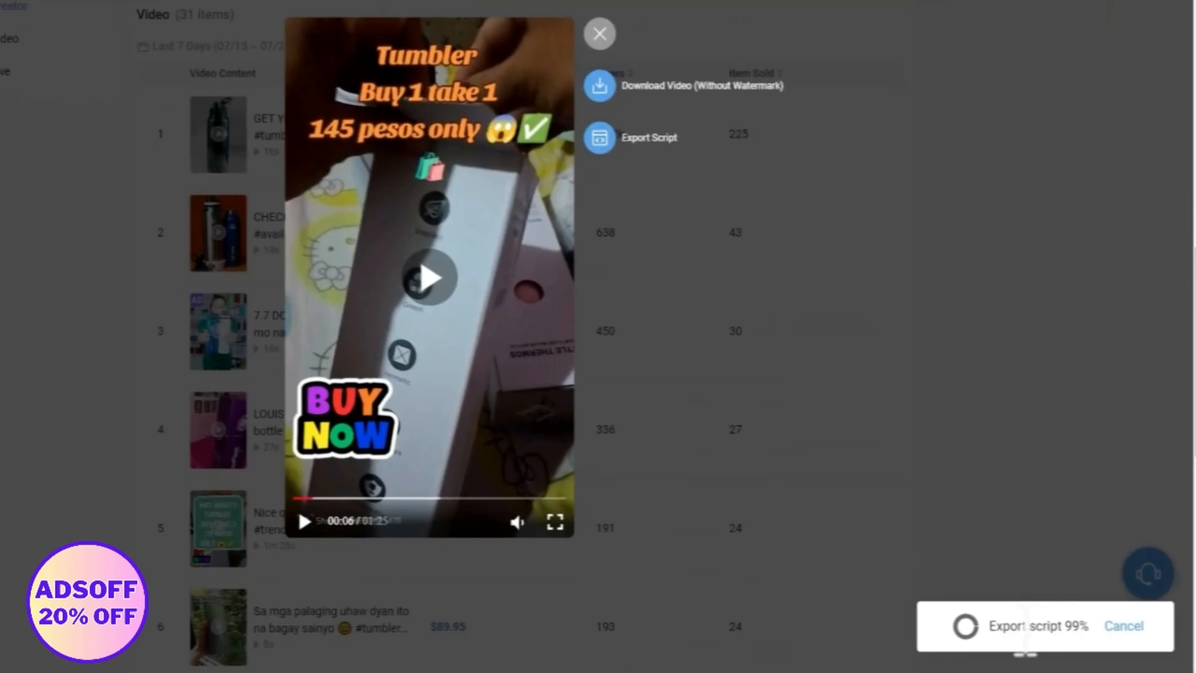
- Send the errored script export to Kalo AI via AI Optimize
click(649, 137)
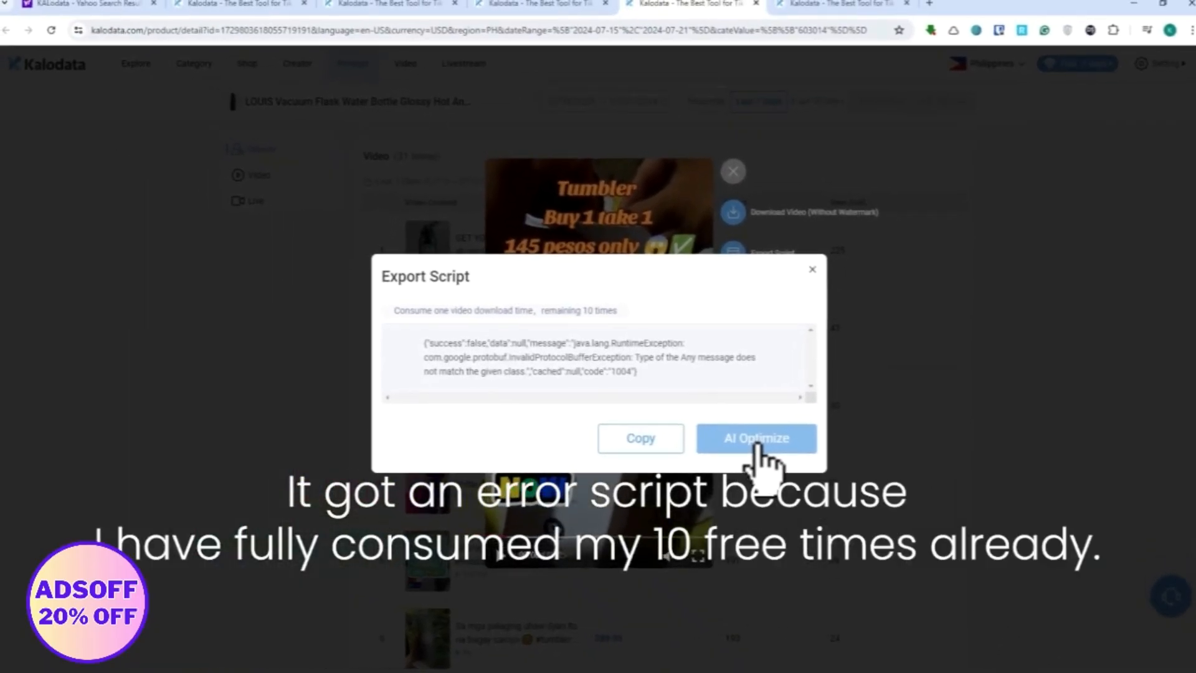
click(755, 438)
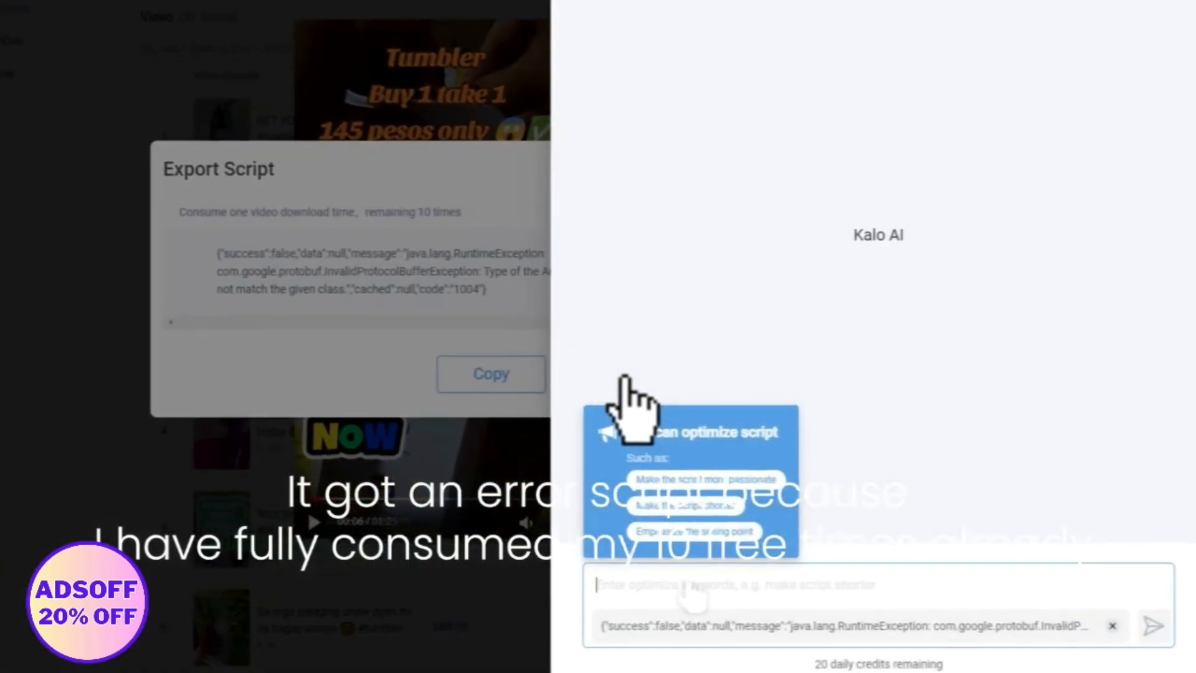
mouse_move(900, 298)
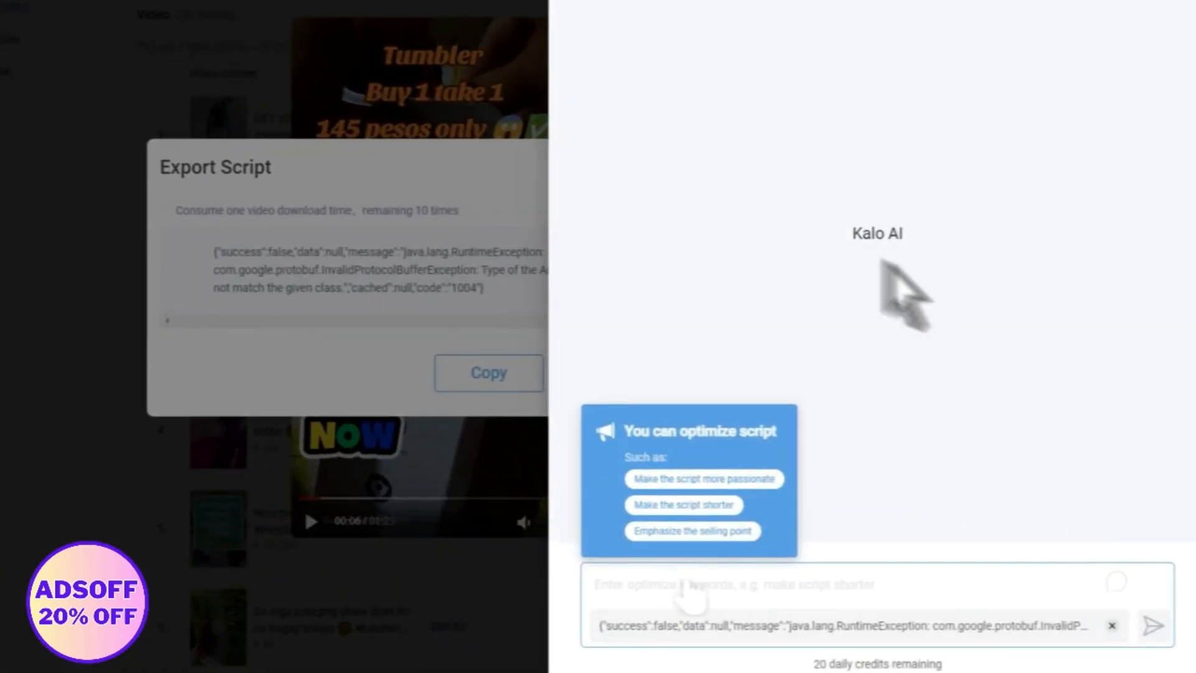